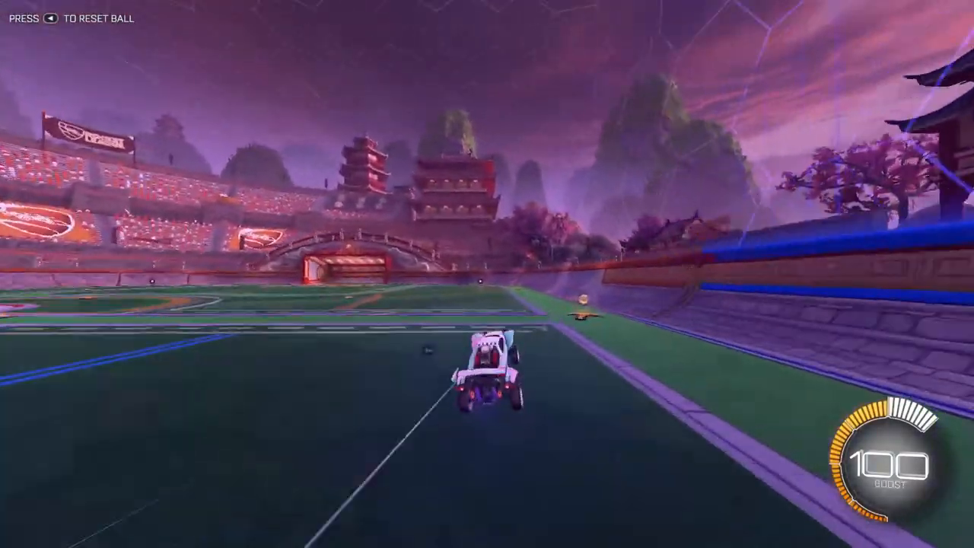
Create a new C++ Dynamic-Link Library project named AutoTrainingPlugin
{"action": "key", "text": "w"}
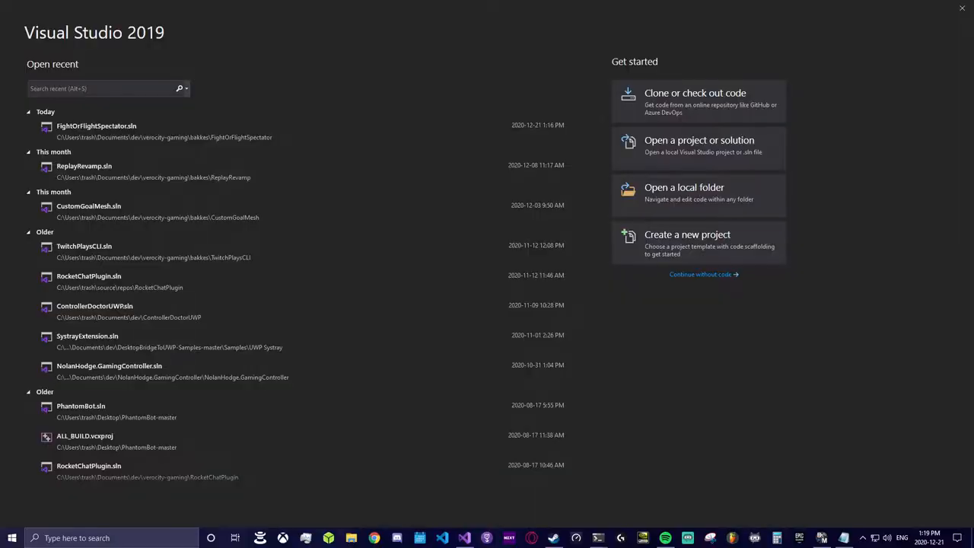
{"action": "left_click", "coordinate": [106, 89]}
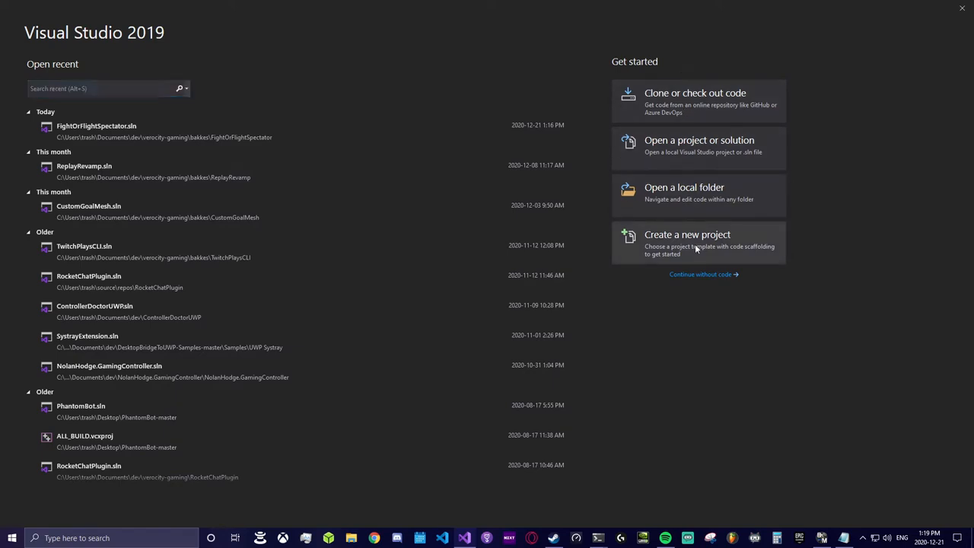
{"action": "left_click", "coordinate": [698, 244]}
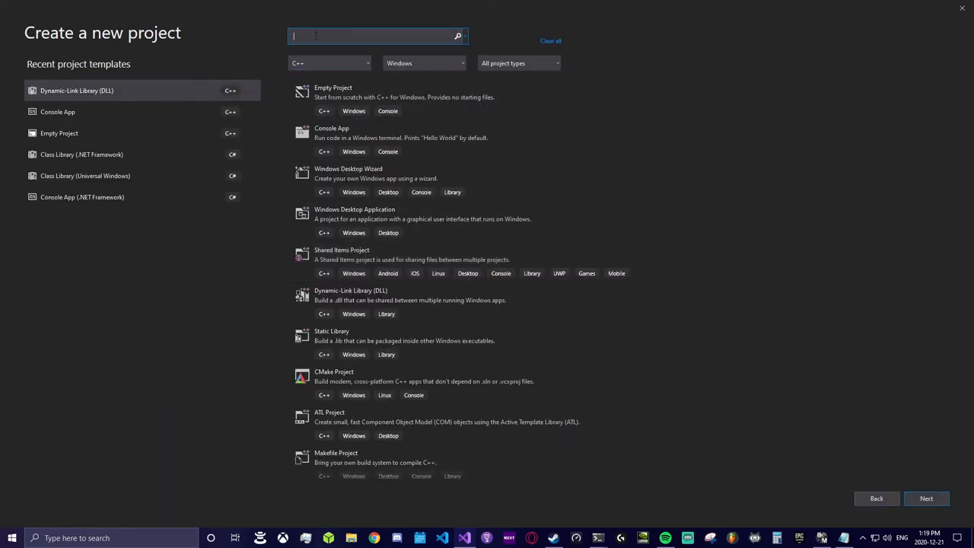
{"action": "type", "text": "Au"}
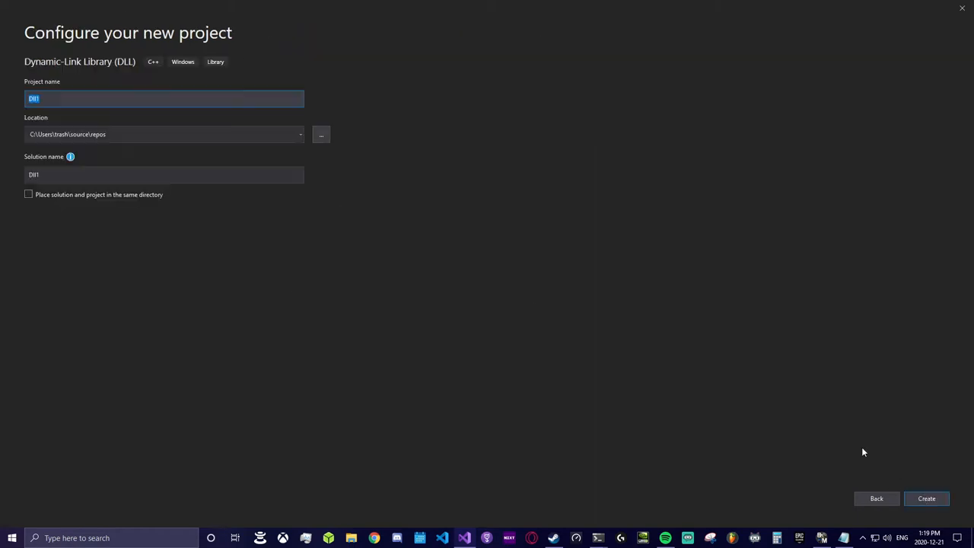
{"action": "type", "text": "AutoTrainingPlugin"}
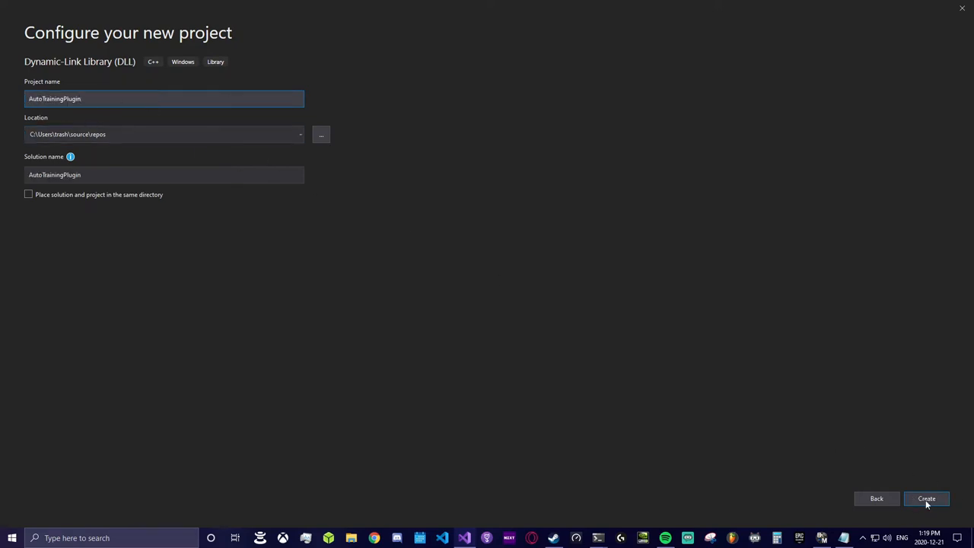
{"action": "left_click", "coordinate": [925, 498]}
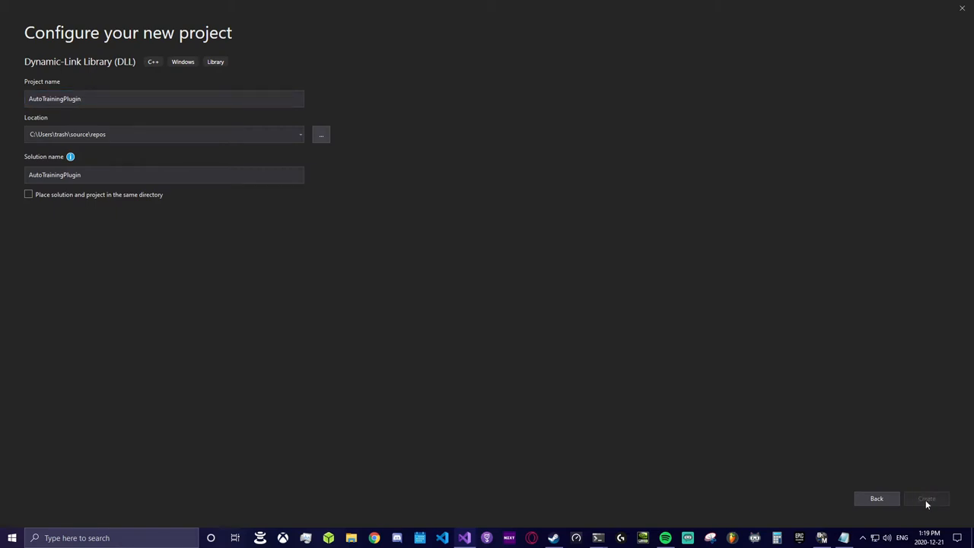
{"action": "mouse_move", "coordinate": [922, 503]}
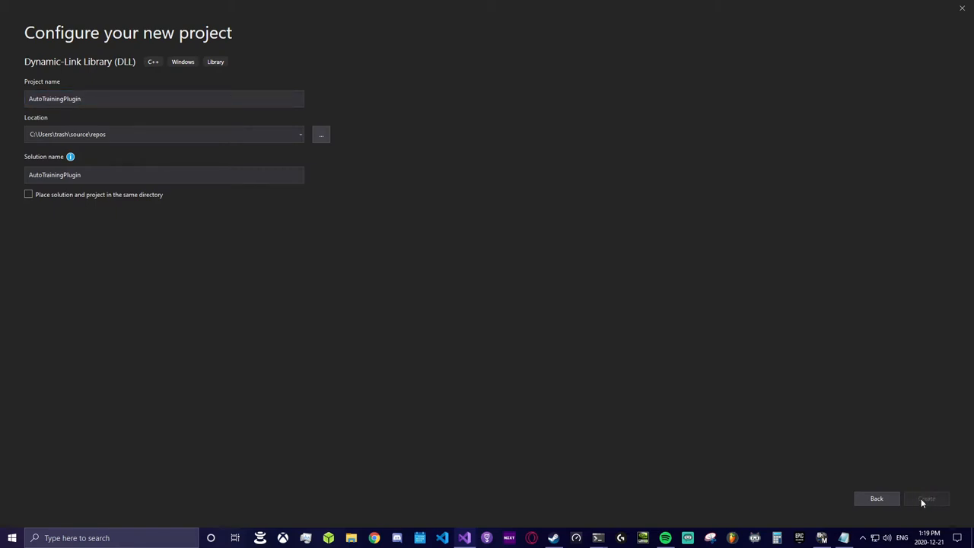
{"action": "left_click", "coordinate": [926, 499]}
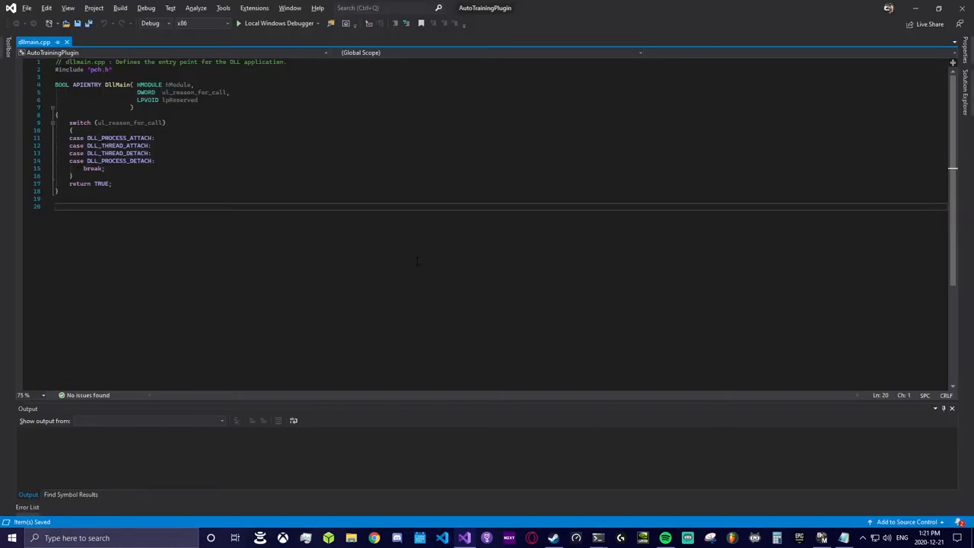
Switch the solution configuration to Release and the platform to x64
{"action": "left_click", "coordinate": [172, 22]}
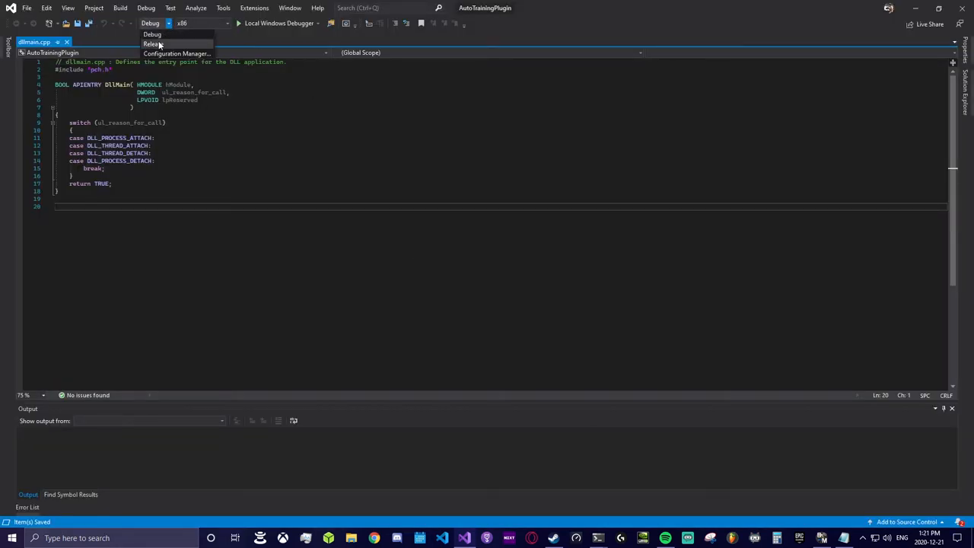
{"action": "left_click", "coordinate": [153, 44]}
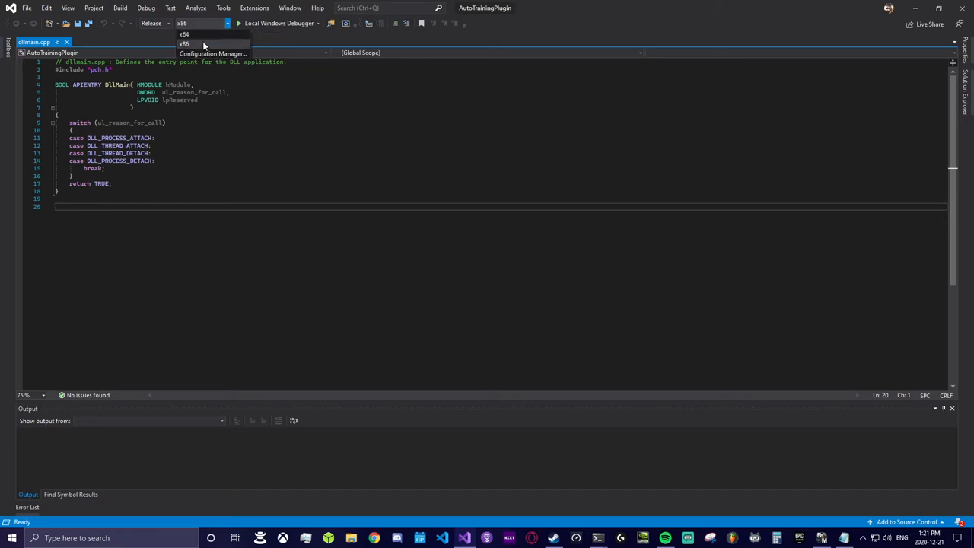
{"action": "left_click", "coordinate": [192, 35]}
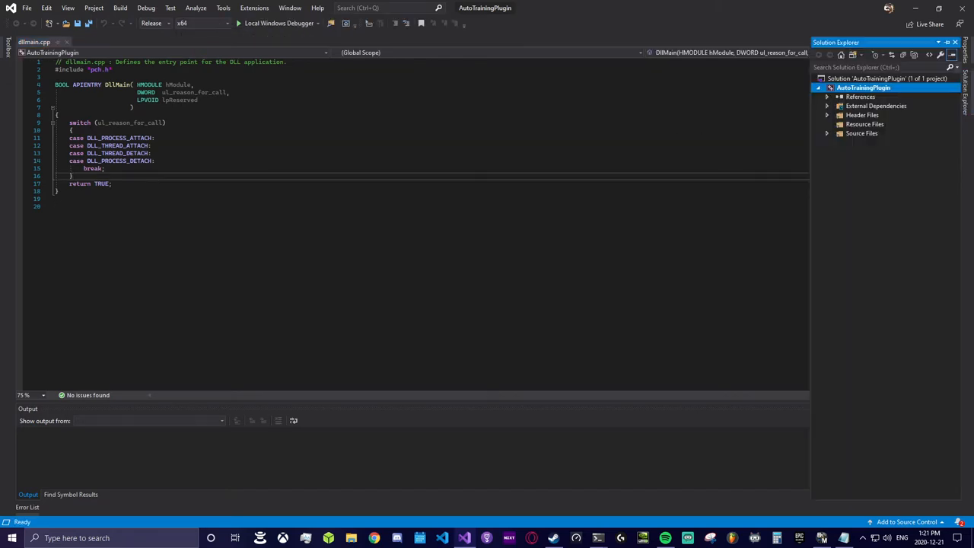
Add the bakkesmod\bakkesmodsdk\include folder to the C/C++ Additional Include Directories
{"action": "right_click", "coordinate": [863, 87]}
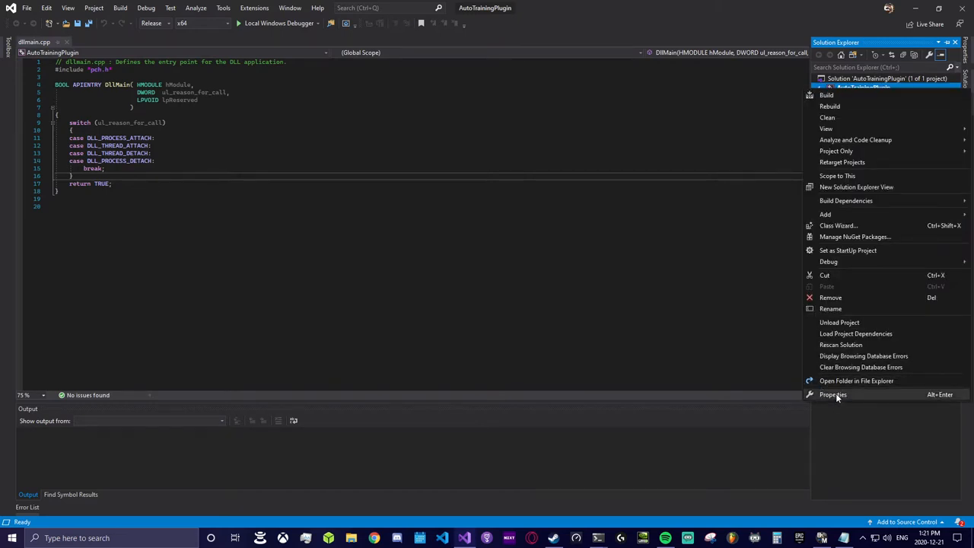
{"action": "left_click", "coordinate": [834, 394]}
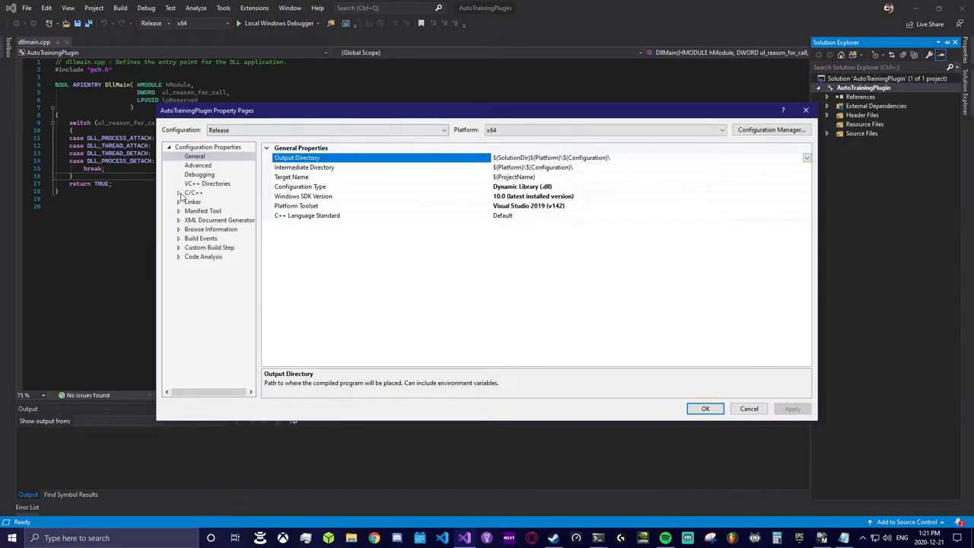
{"action": "left_click", "coordinate": [181, 193]}
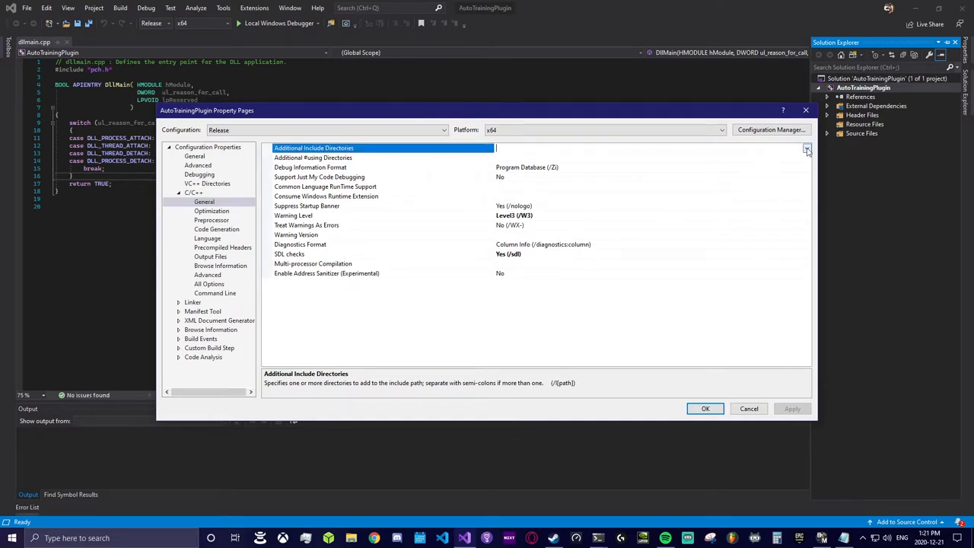
{"action": "left_click", "coordinate": [807, 149]}
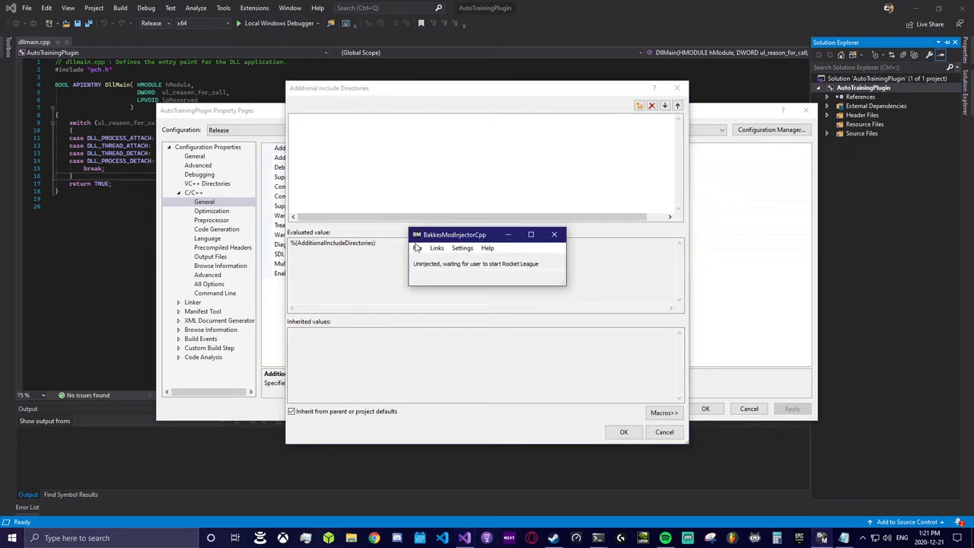
{"action": "left_click", "coordinate": [417, 248]}
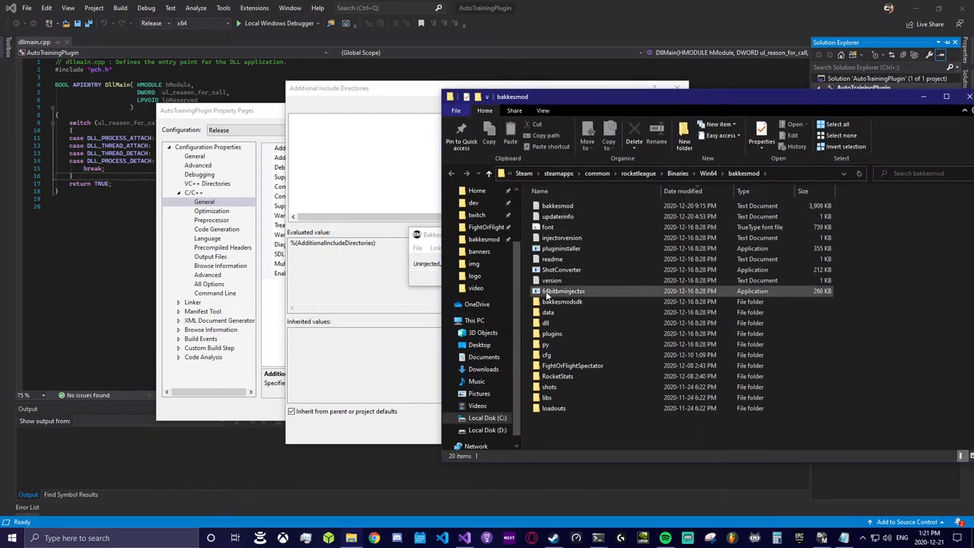
{"action": "left_click", "coordinate": [561, 301]}
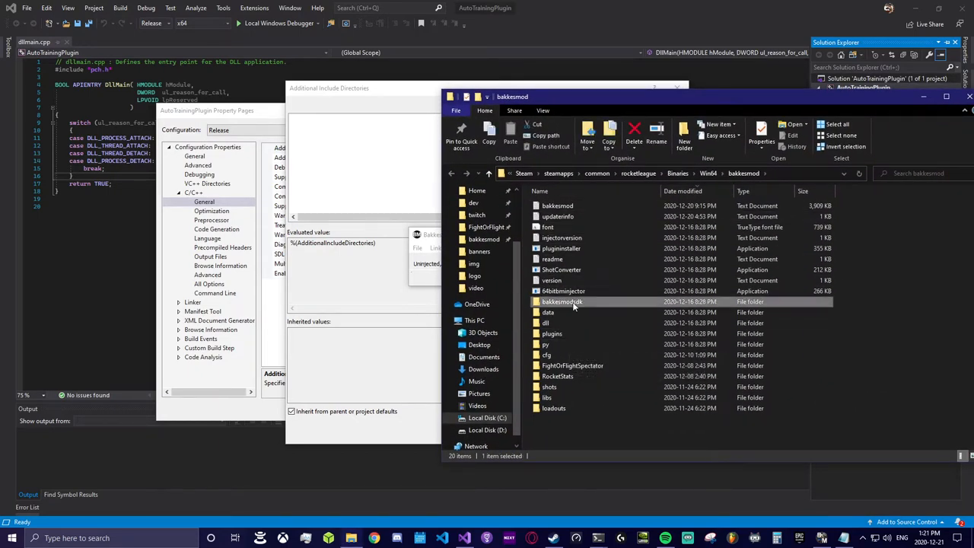
{"action": "double_click", "coordinate": [562, 301]}
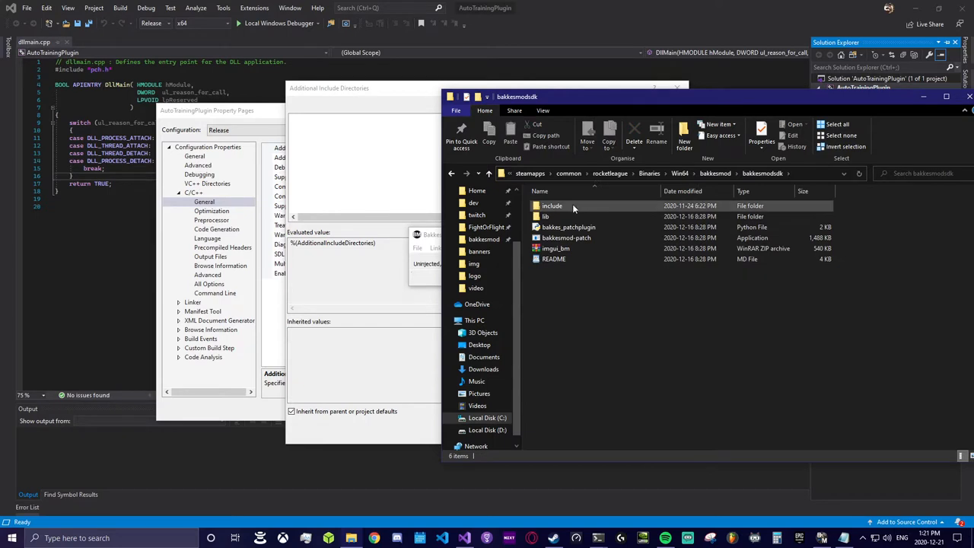
{"action": "double_click", "coordinate": [552, 205]}
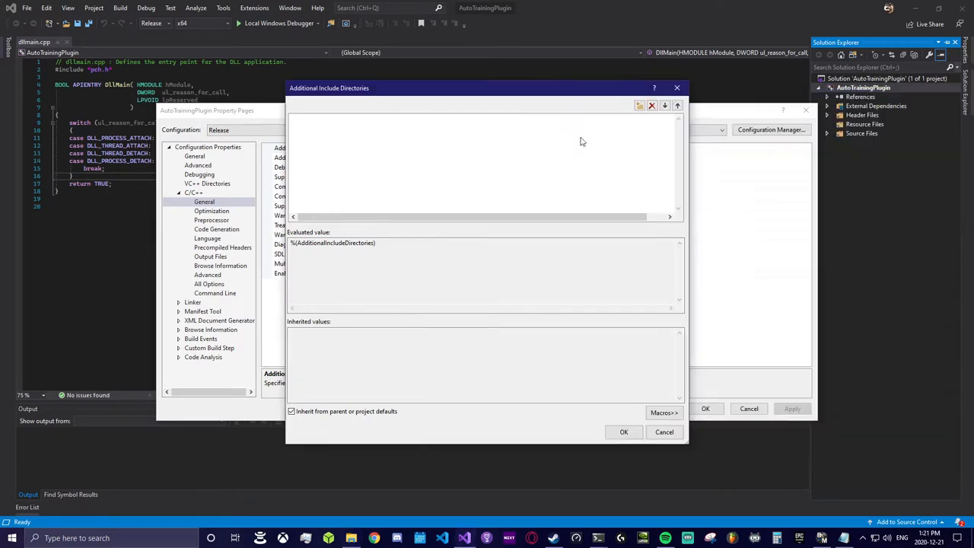
{"action": "type", "text": "C:\\Program Files (x86)\\Steam\\steamapps\\common\\rocketleague\\Binaries\\Win64\\bakkesmod\\bakkesmodsdk\\include"}
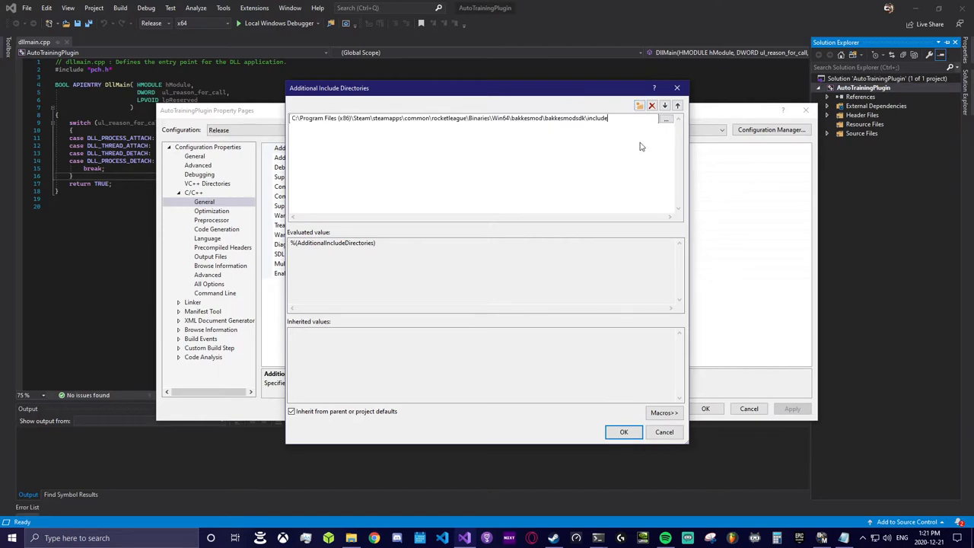
{"action": "left_click", "coordinate": [624, 431]}
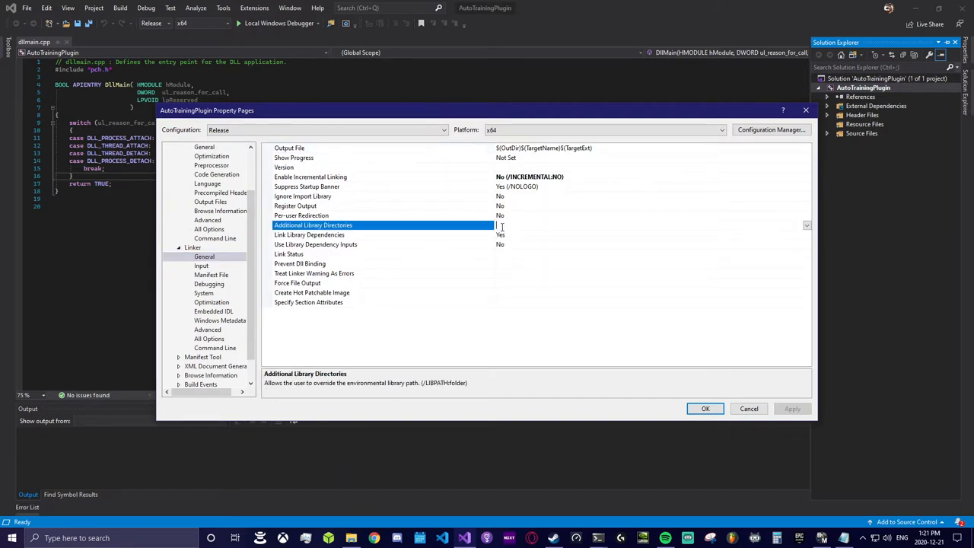
Add the bakkesmodsdk\lib folder to Linker Additional Library Directories and close the properties
{"action": "left_click", "coordinate": [805, 225]}
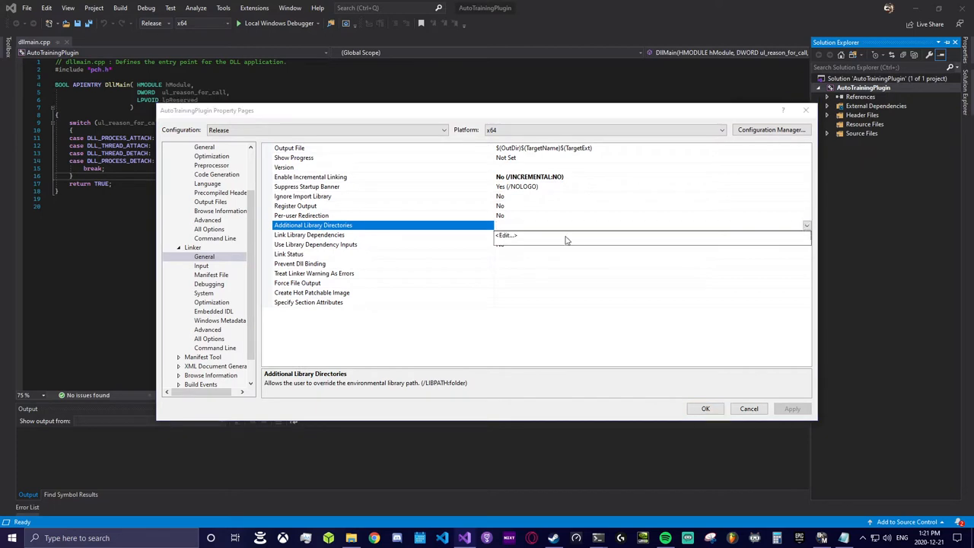
{"action": "left_click", "coordinate": [505, 235]}
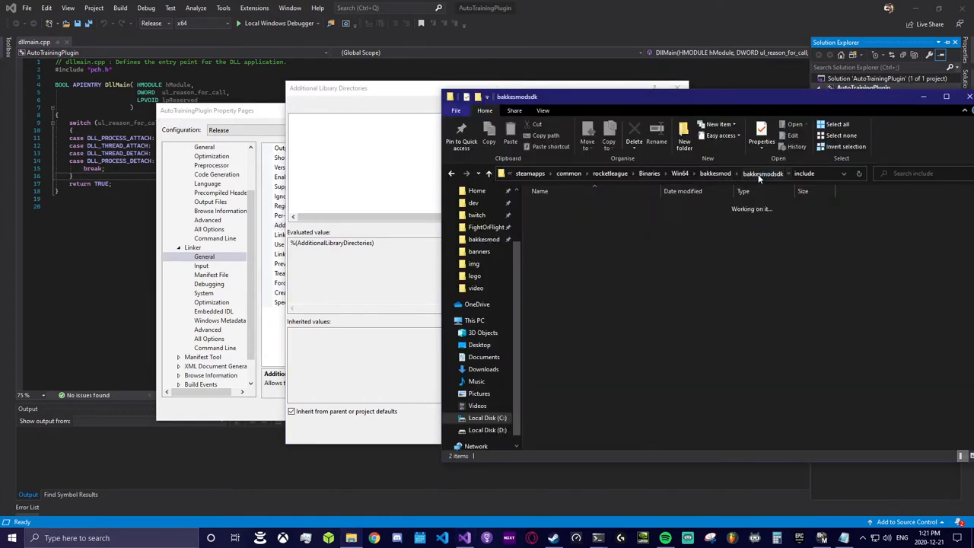
{"action": "left_click", "coordinate": [831, 173]}
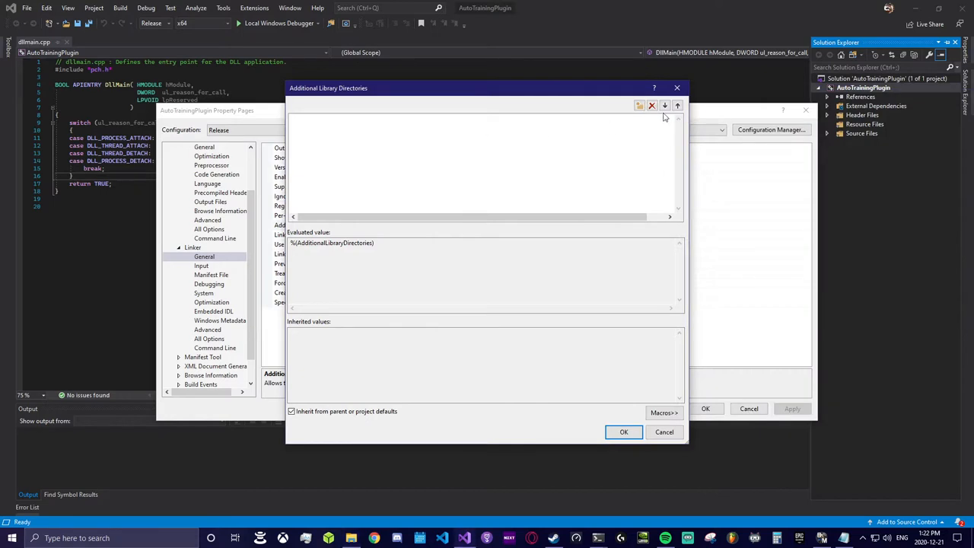
{"action": "type", "text": "C:\\Program Files (x86)\\Steam\\steamapps\\common\\rocketleague\\Binaries\\Win64\\bakkesmod\\bakkesmodsdk\\lib"}
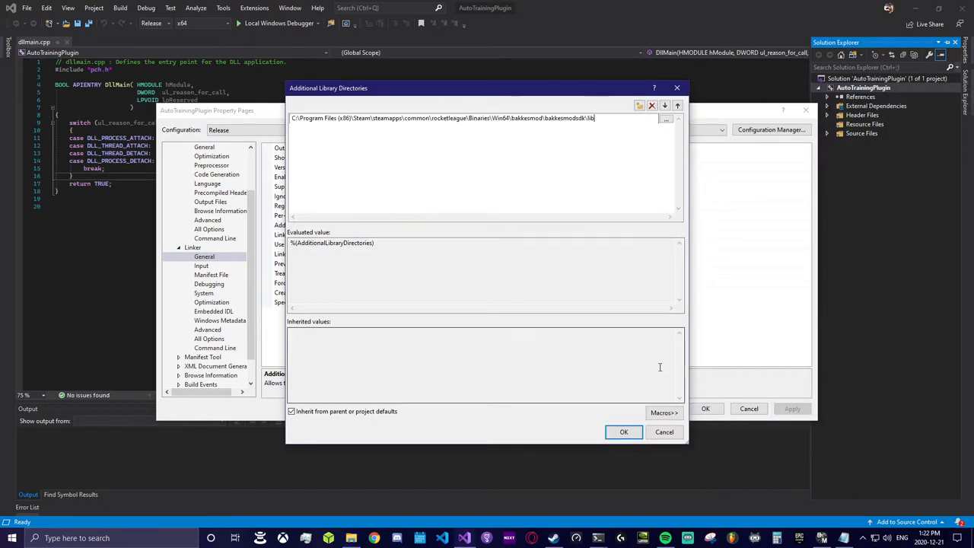
{"action": "left_click", "coordinate": [623, 431]}
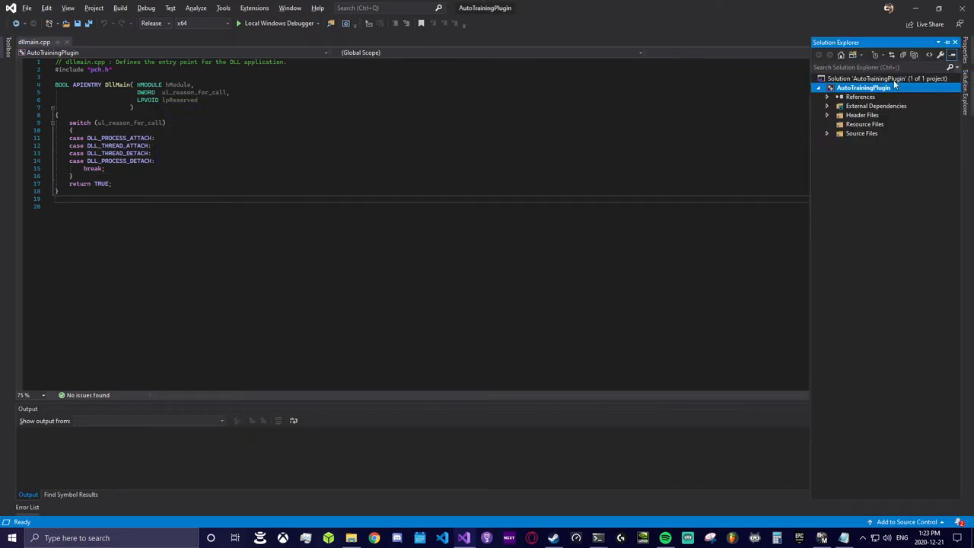
Add a new class named AutoTrainingPlugin to the project
{"action": "right_click", "coordinate": [863, 86]}
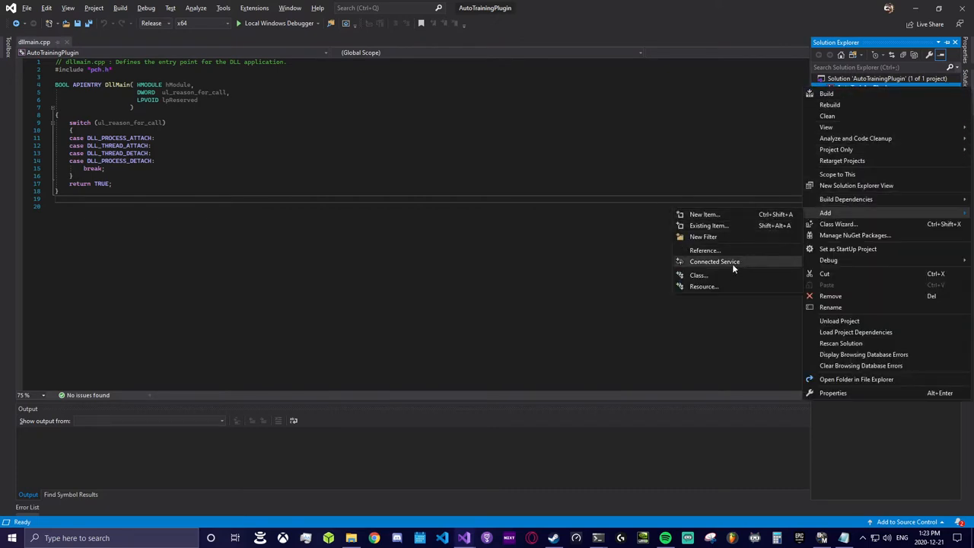
{"action": "left_click", "coordinate": [697, 275]}
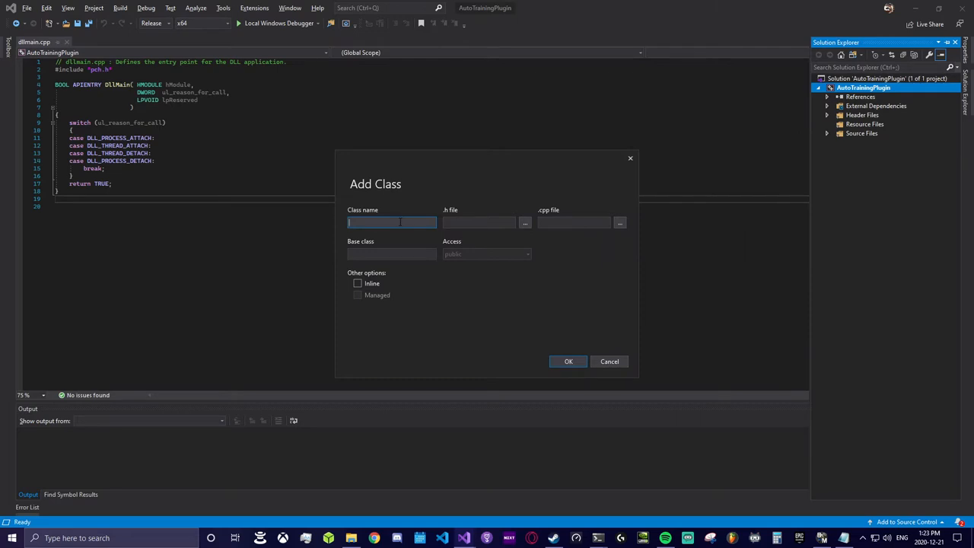
{"action": "type", "text": "AutoTrainingPlugin"}
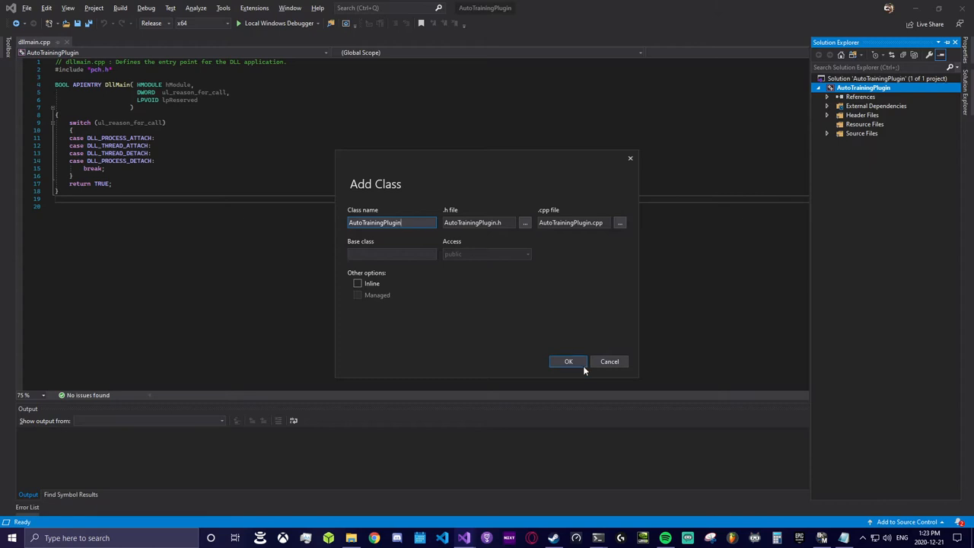
{"action": "left_click", "coordinate": [568, 361]}
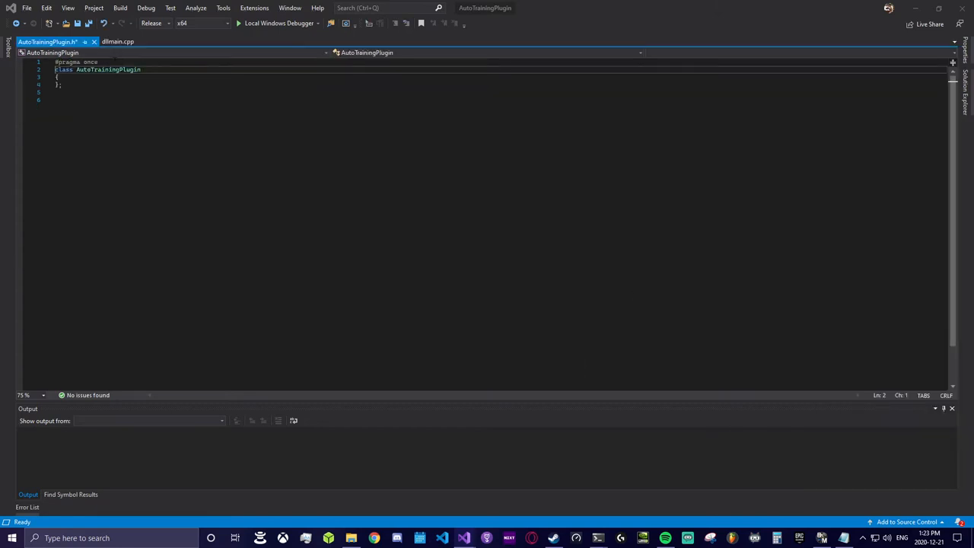
Include bakkesmod/plugin/bakkesmodplugin.h and add #pragma comment(lib, "pluginsdk.lib") to the header
{"action": "double_click", "coordinate": [103, 69]}
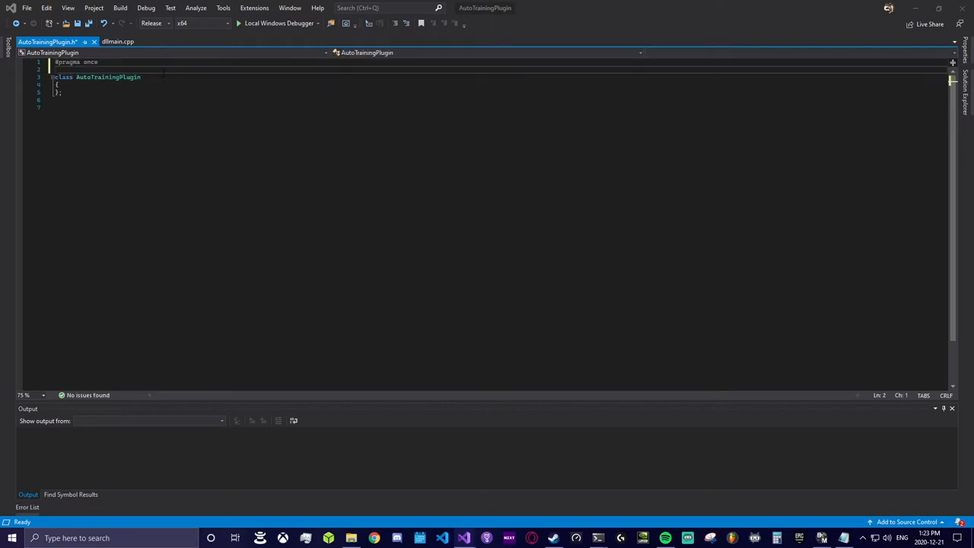
{"action": "type", "text": "#include \"bakkesmod/plugin/bakkesmodplugin.h\""}
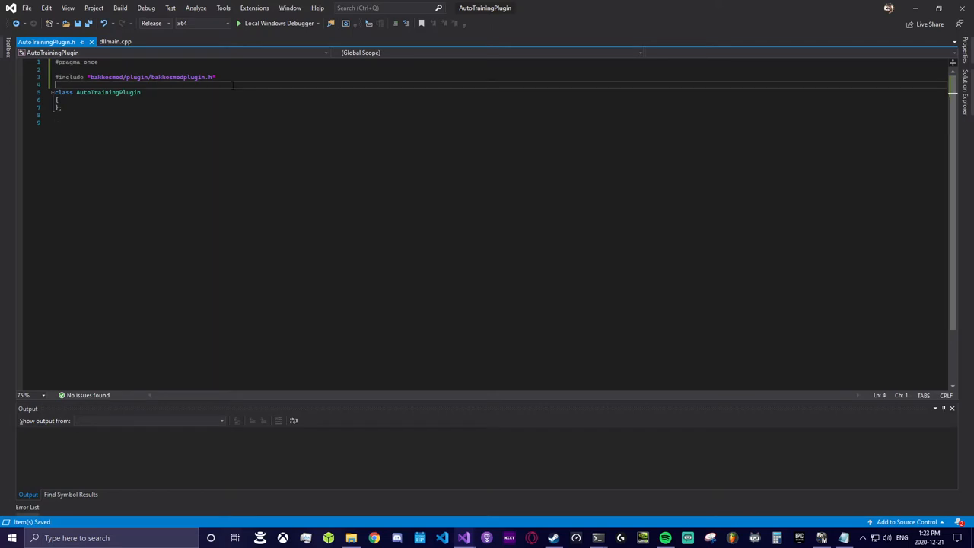
{"action": "type", "text": "#pragma comment( lib, \"pluginsdk.lib\" )"}
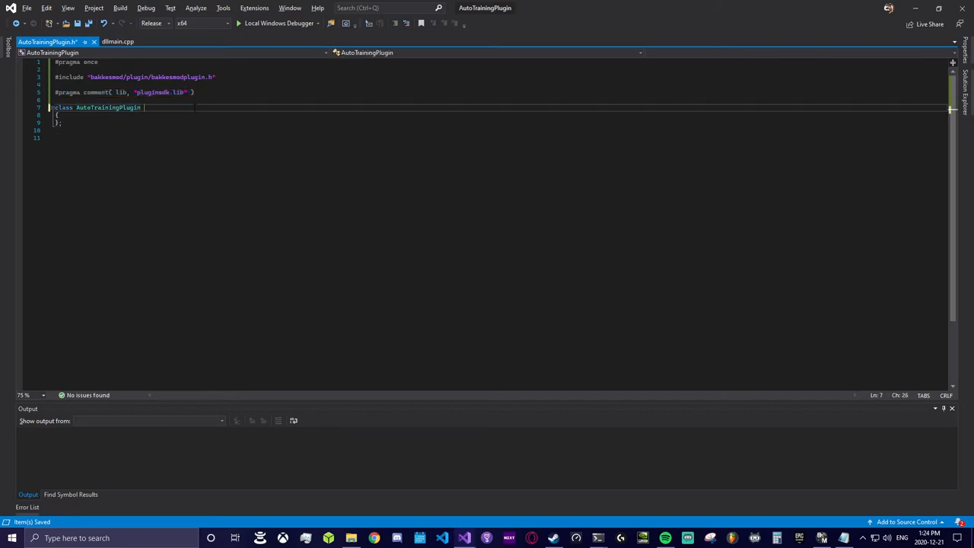
Make the AutoTrainingPlugin class publicly inherit BakkesMod::Plugin::BakkesModPlugin
{"action": "type", "text": ": public"}
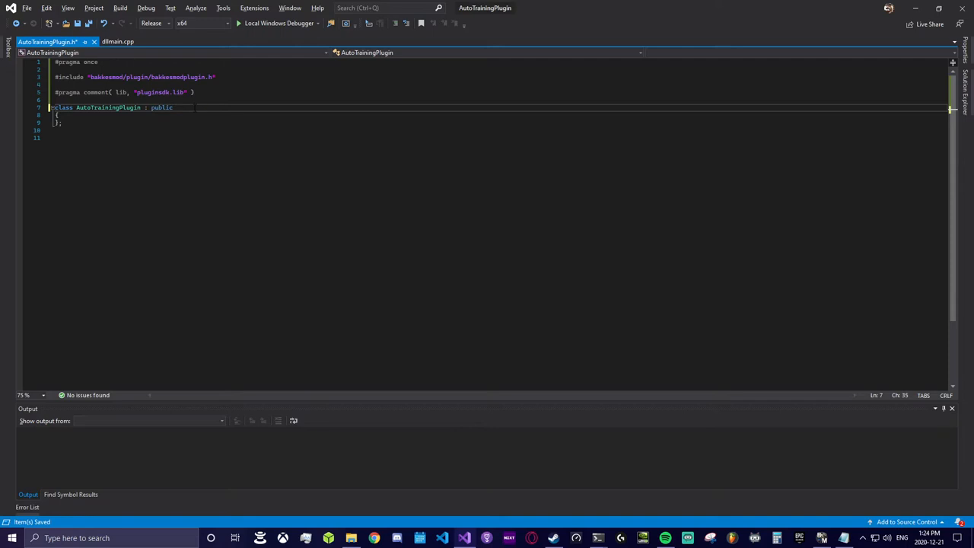
{"action": "type", "text": "BakkesM"}
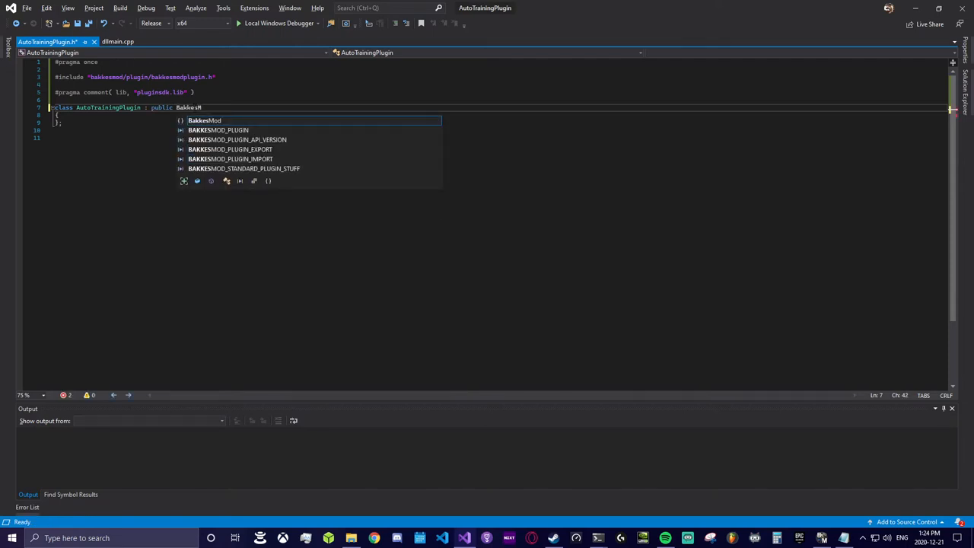
{"action": "type", "text": "::Plugin"}
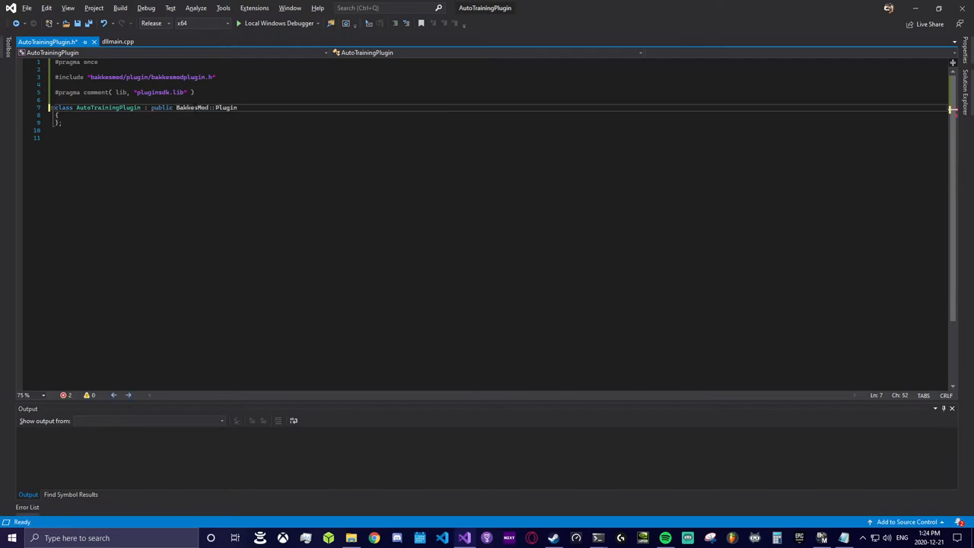
{"action": "type", "text": "::BakkesModPlugin"}
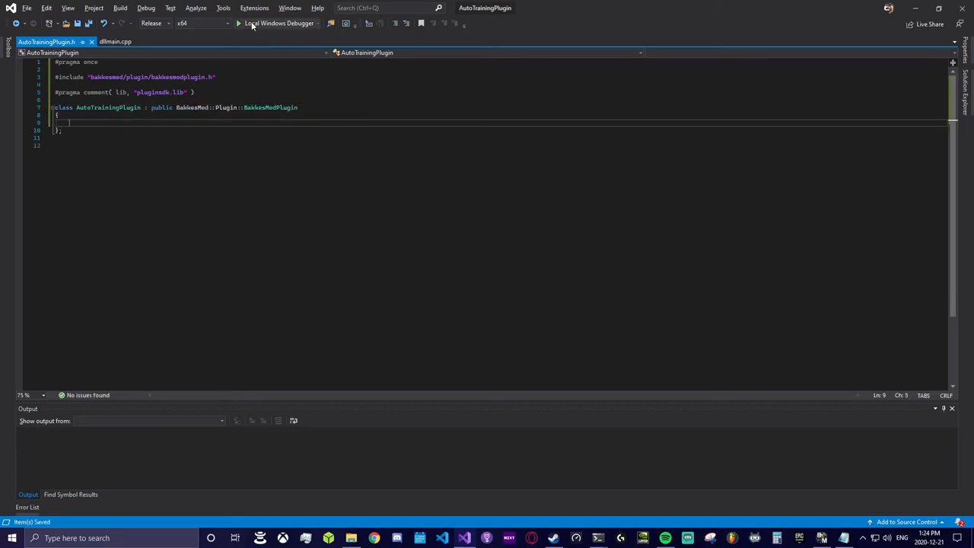
Build AutoTrainingPlugin.dll with Local Windows Debugger and dismiss the 'not a valid Win32 application' error
{"action": "left_click", "coordinate": [242, 23]}
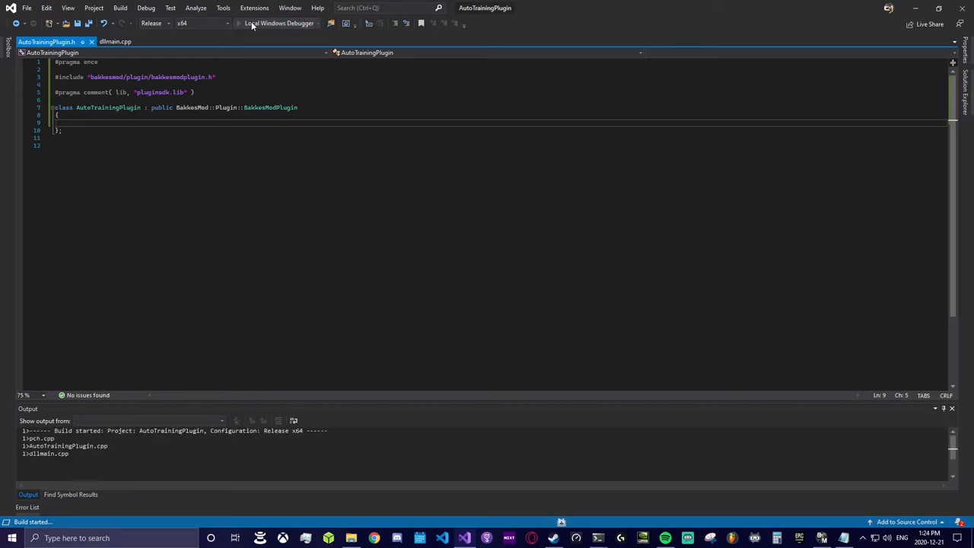
{"action": "left_click", "coordinate": [255, 23]}
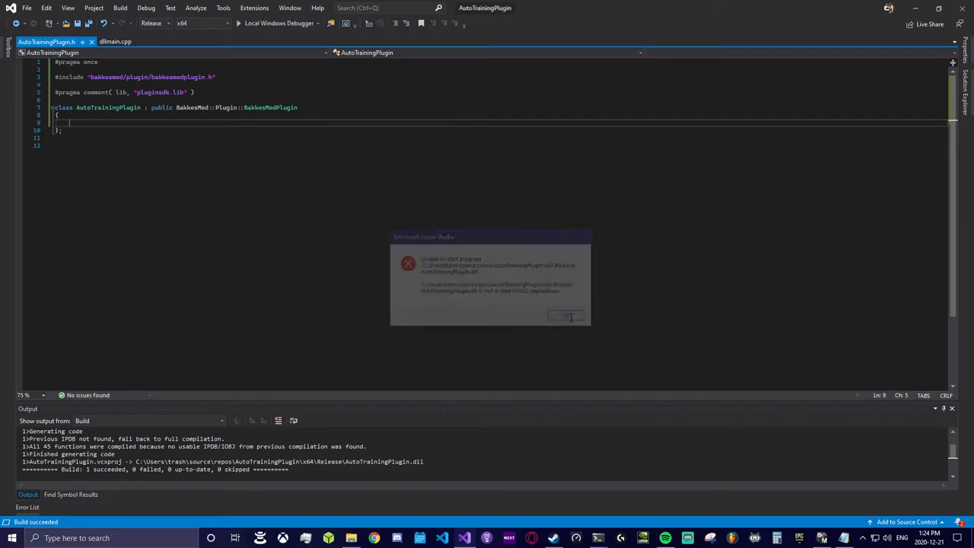
{"action": "left_click", "coordinate": [565, 316]}
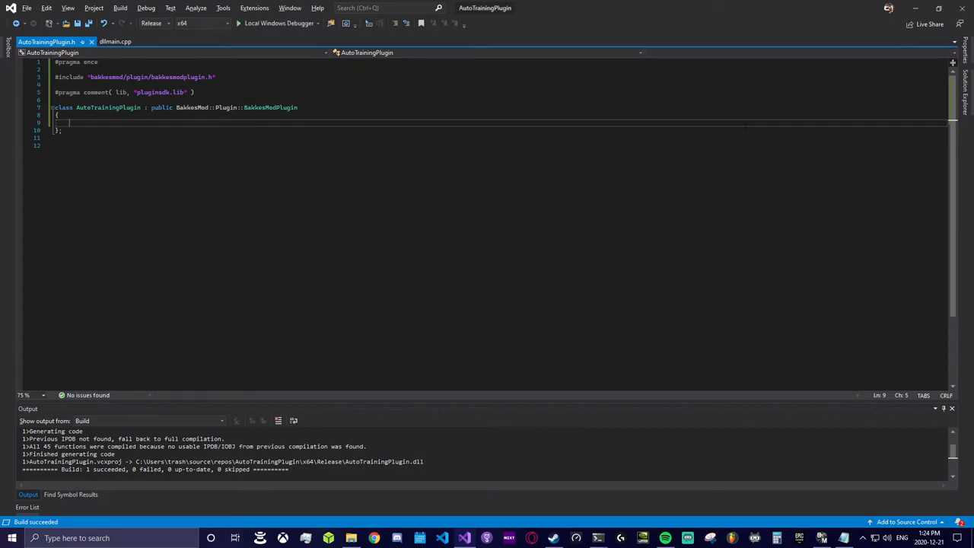
Declare public virtual void onLoad() and onUnload() in the class and save the header
{"action": "type", "text": "public:"}
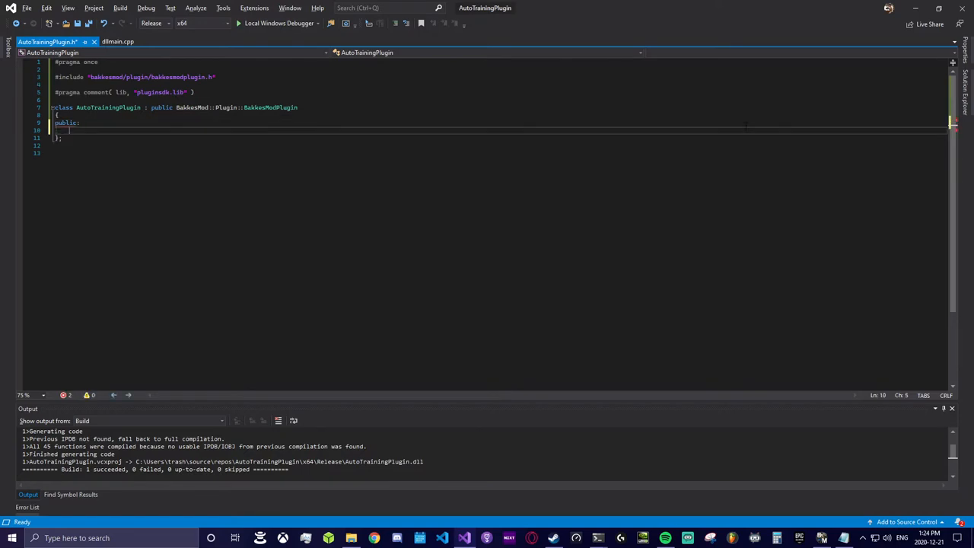
{"action": "type", "text": "virtual"}
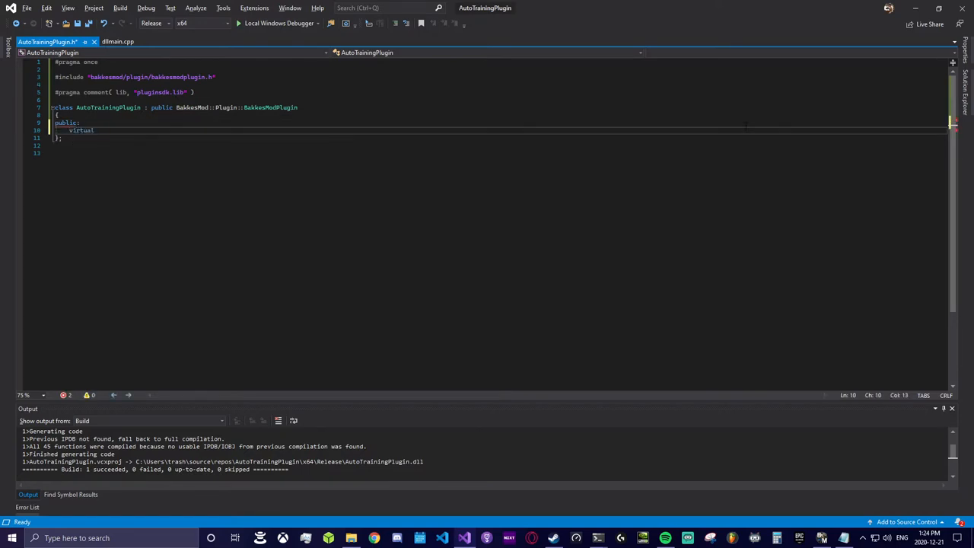
{"action": "type", "text": "void onLoad();"}
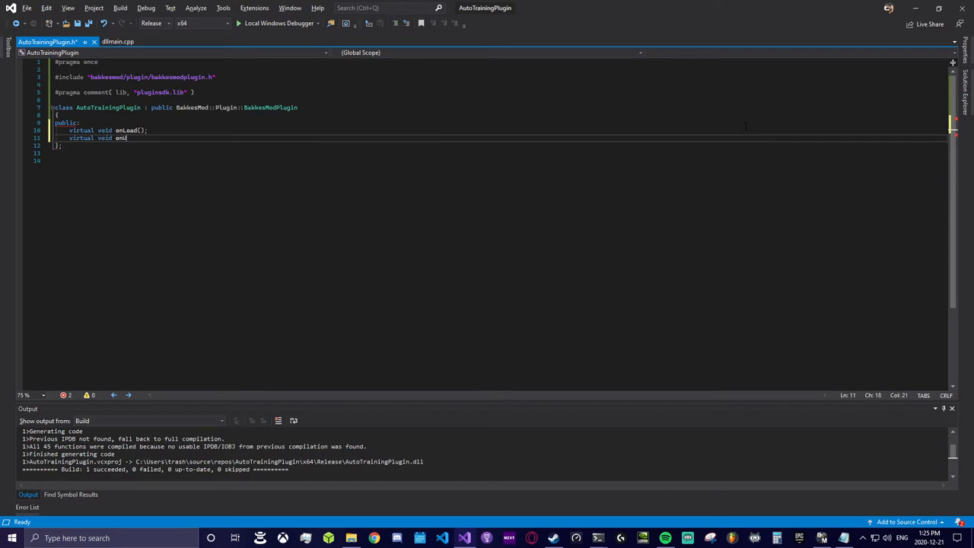
{"action": "type", "text": "nload();"}
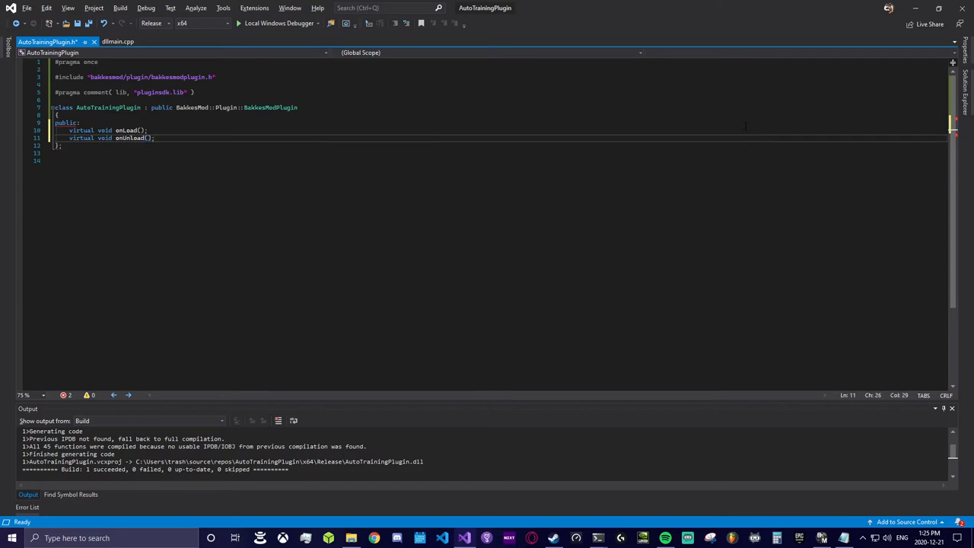
{"action": "key", "text": "Ctrl+S"}
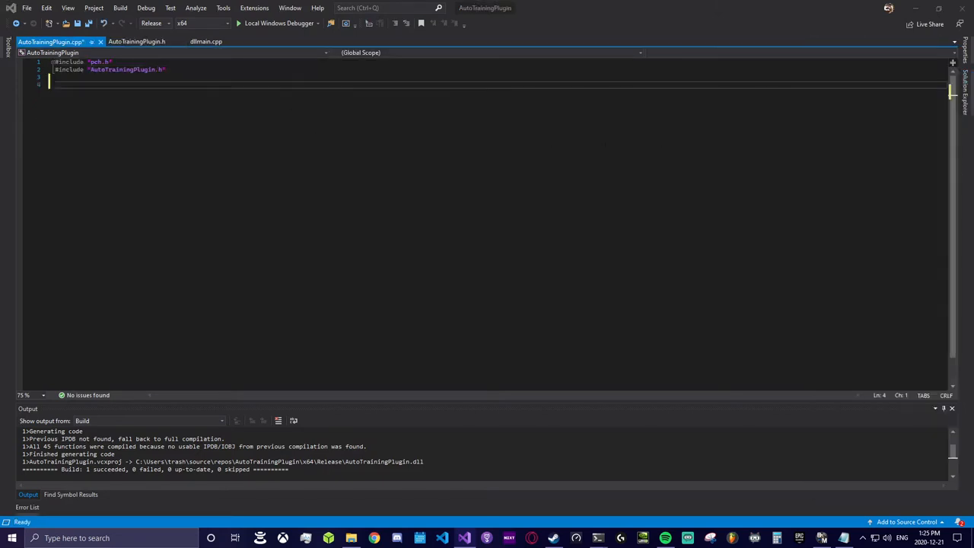
Write empty AutoTrainingPlugin::onLoad() and AutoTrainingPlugin::onUnload() definitions in AutoTrainingPlugin.cpp
{"action": "type", "text": "void"}
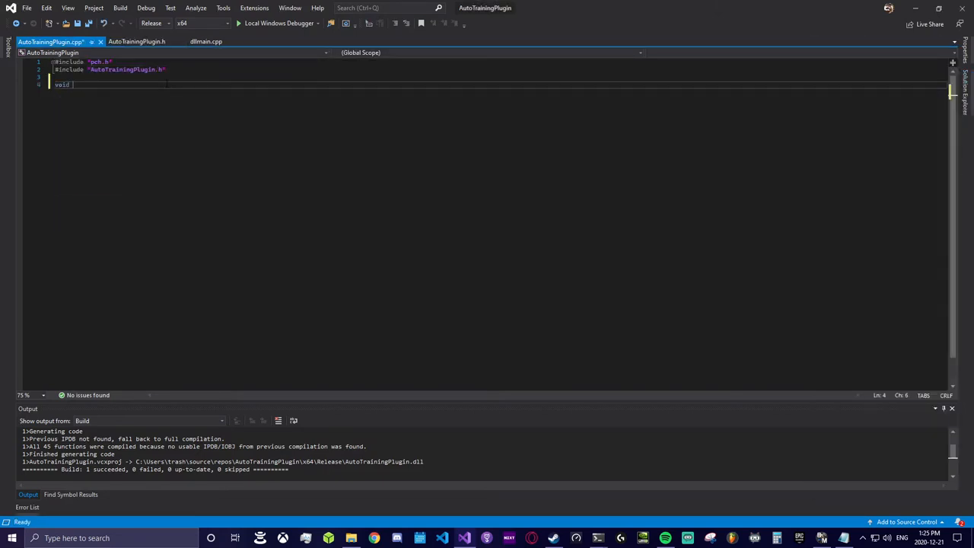
{"action": "type", "text": "Aut"}
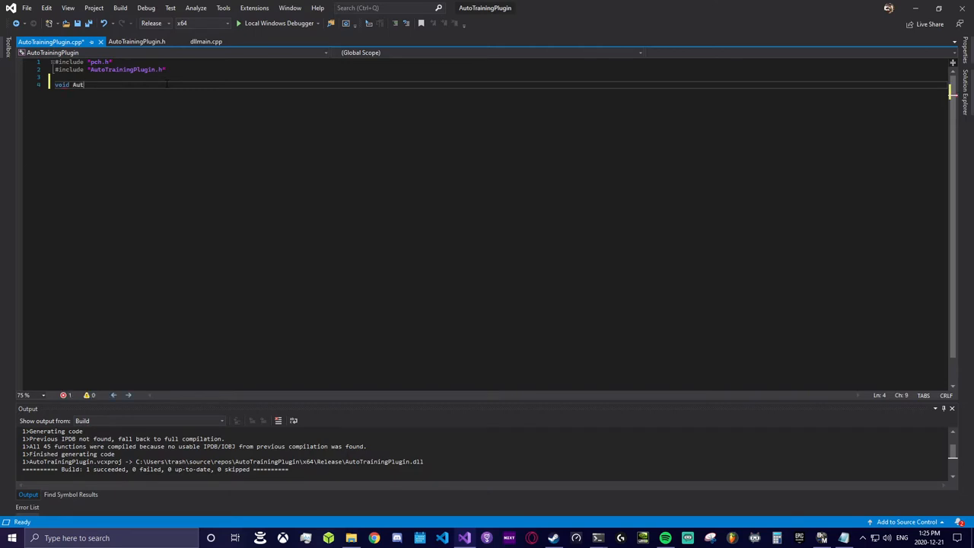
{"action": "type", "text": "oTrainingPlugin"}
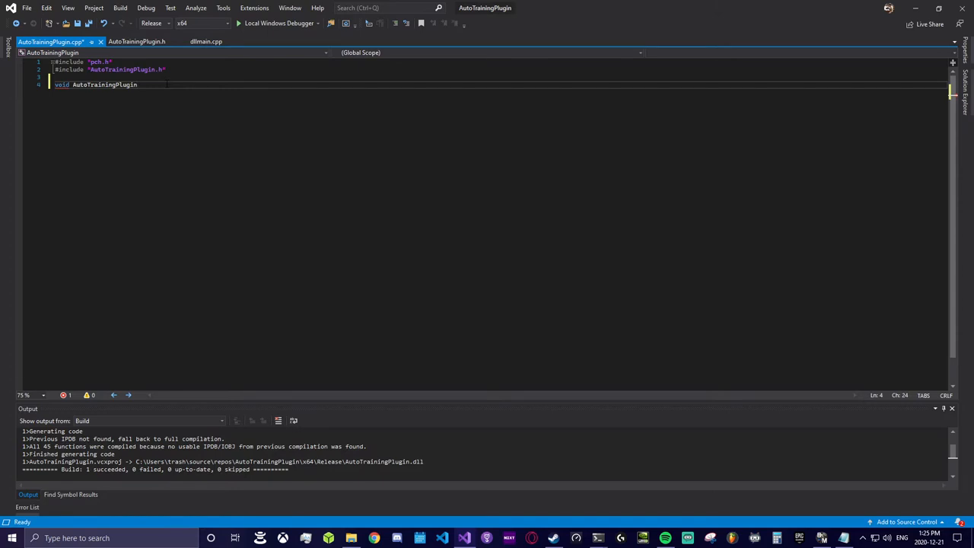
{"action": "type", "text": "::onLoad("}
{"action": "type", "text": "{"}
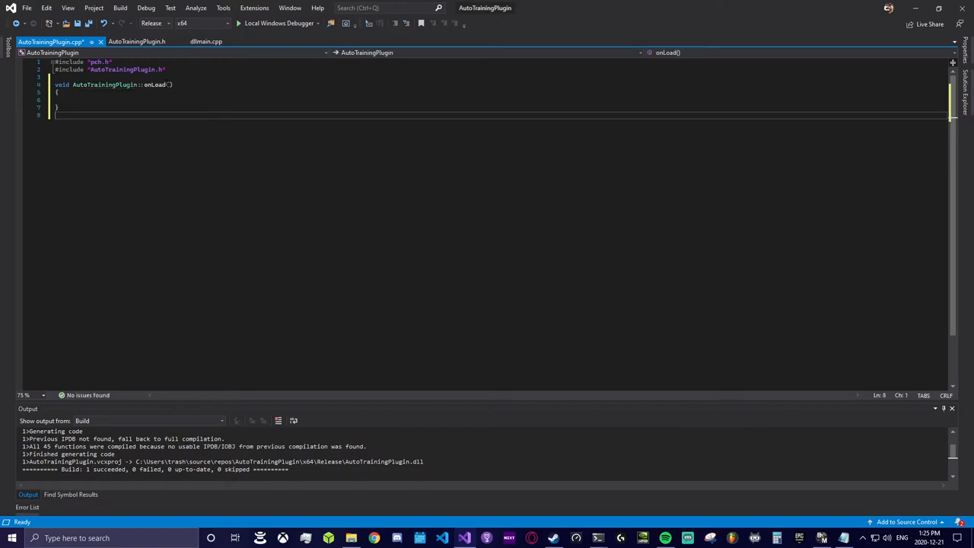
{"action": "type", "text": "void Auto"}
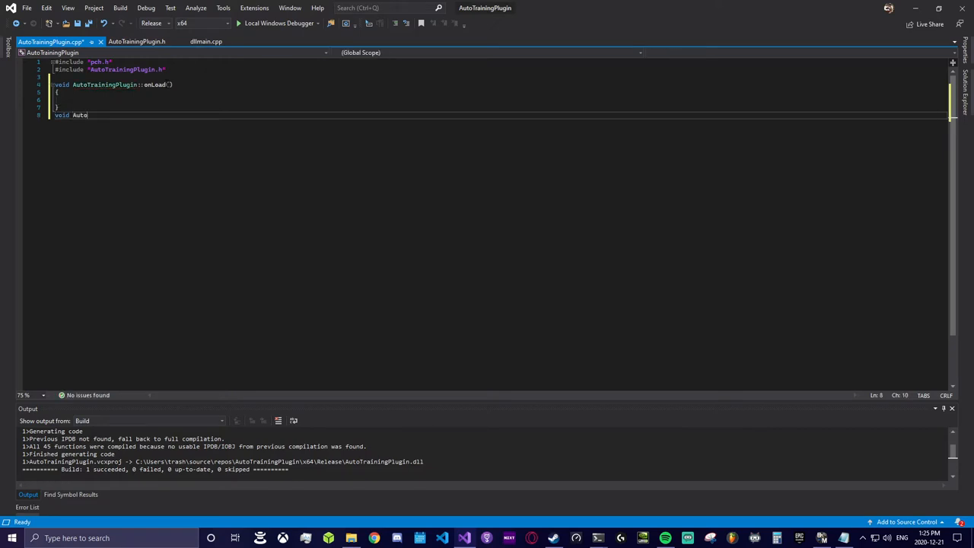
{"action": "type", "text": "TrainingPl"}
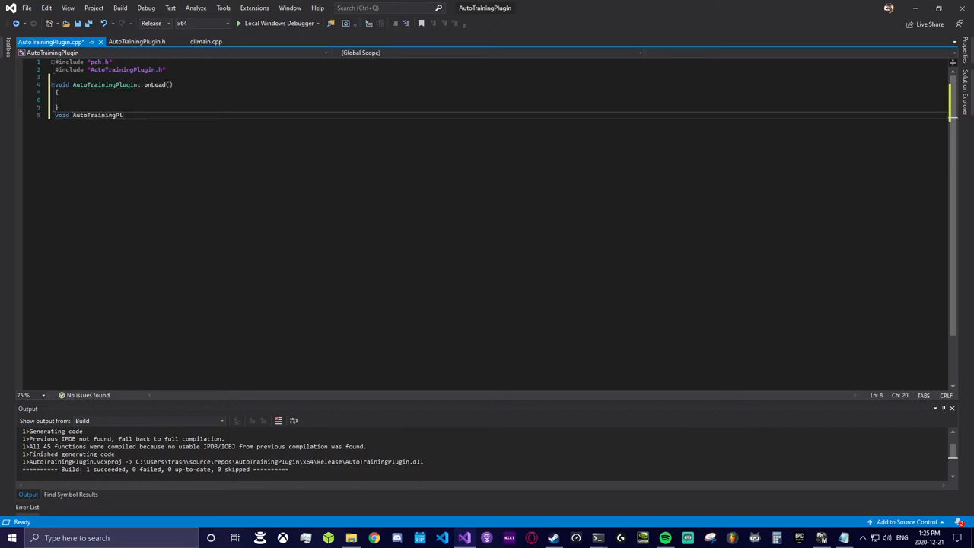
{"action": "type", "text": "::onUnload("}
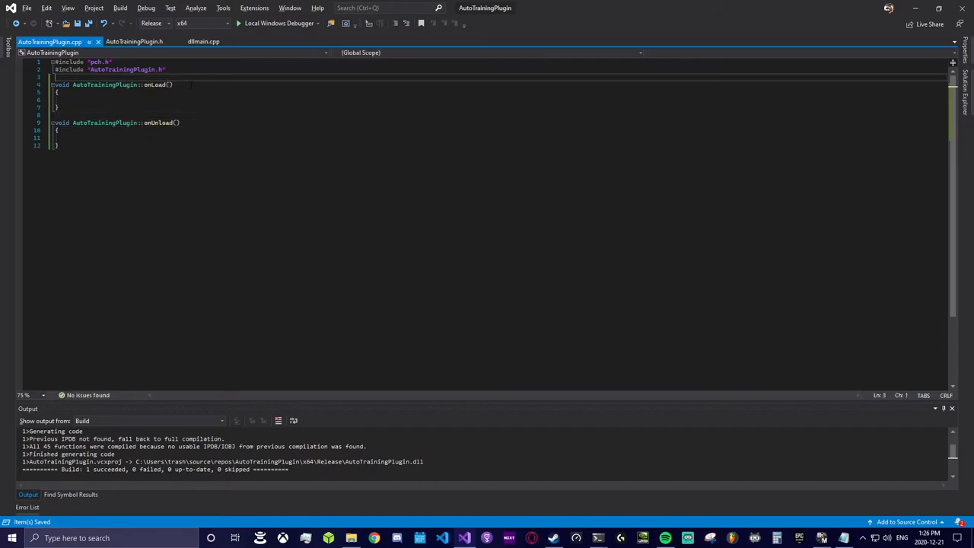
Register BAKKESMOD_PLUGIN as "Auto Training Plugin" 1.0 with PERMISSION_ALL, rebuild, and return to the header
{"action": "type", "text": "BAKKESMOD_PLUGIN(AutoTrainingPlugin, \"Auto Training Plugin\", \"1.0\", PERMISSION_ALL)"}
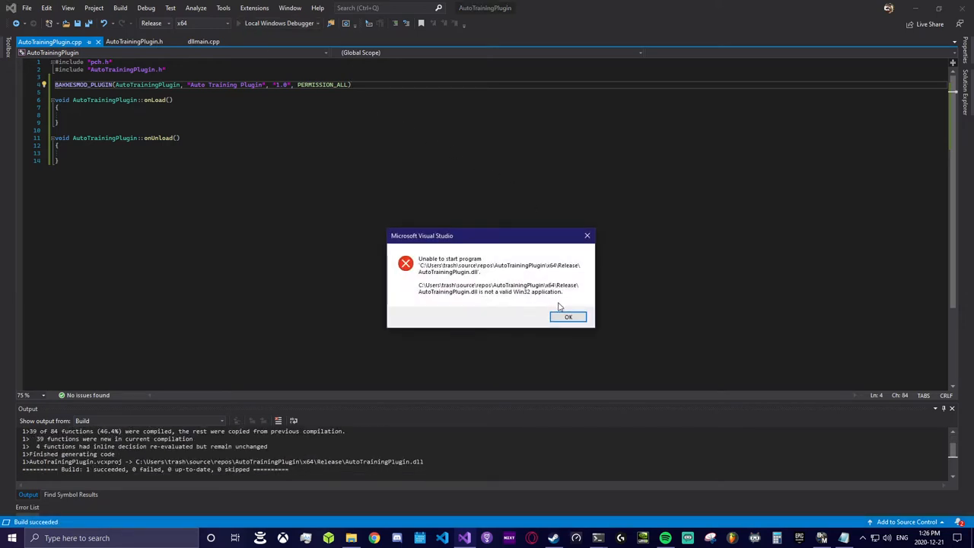
{"action": "left_click", "coordinate": [567, 317]}
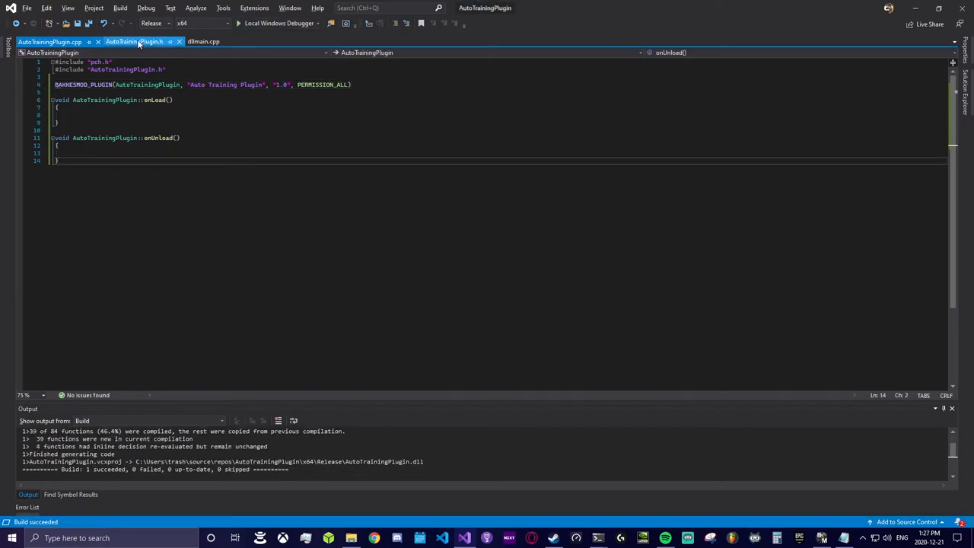
{"action": "left_click", "coordinate": [137, 41]}
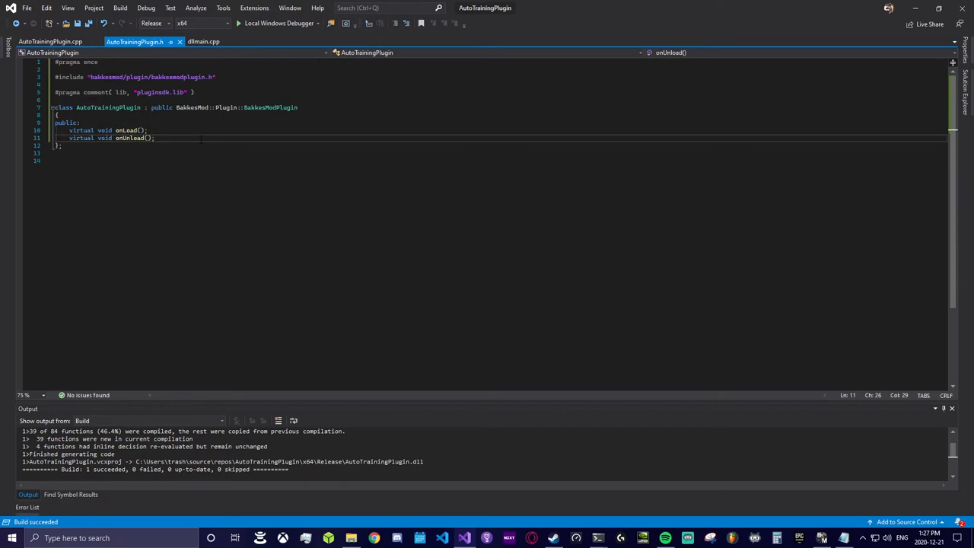
Declare void LoadHooks(); in the AutoTrainingPlugin header
{"action": "type", "text": "void"}
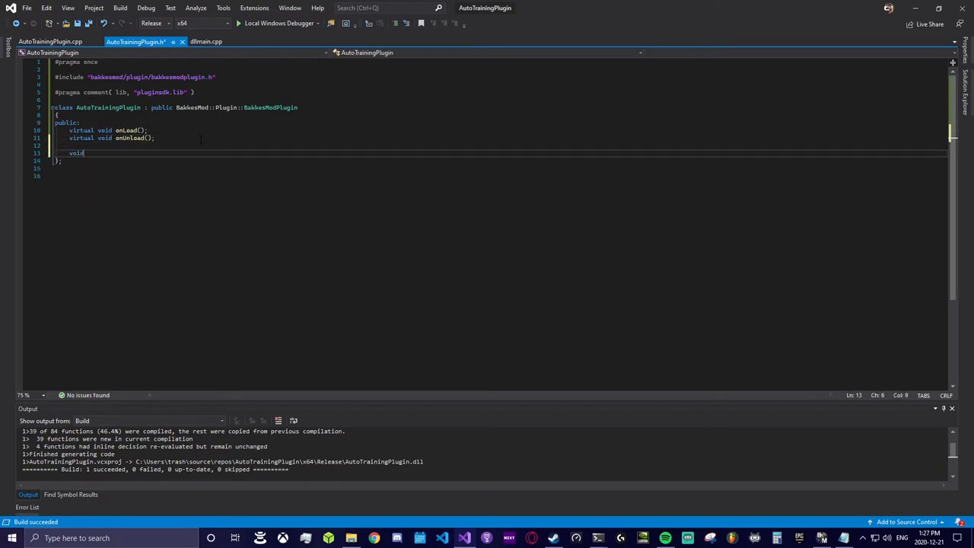
{"action": "type", "text": "LoadHooks"}
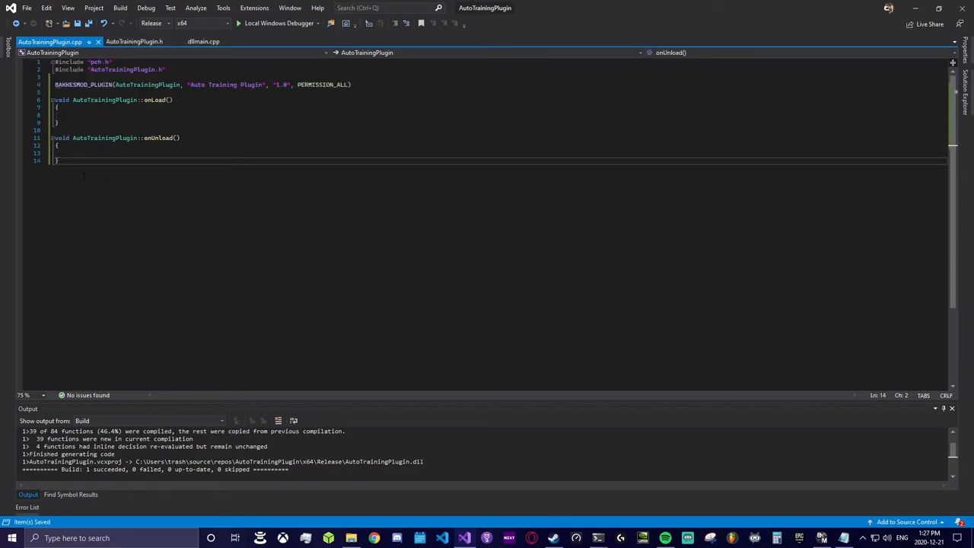
{"action": "type", "text": "void LoadHooks();"}
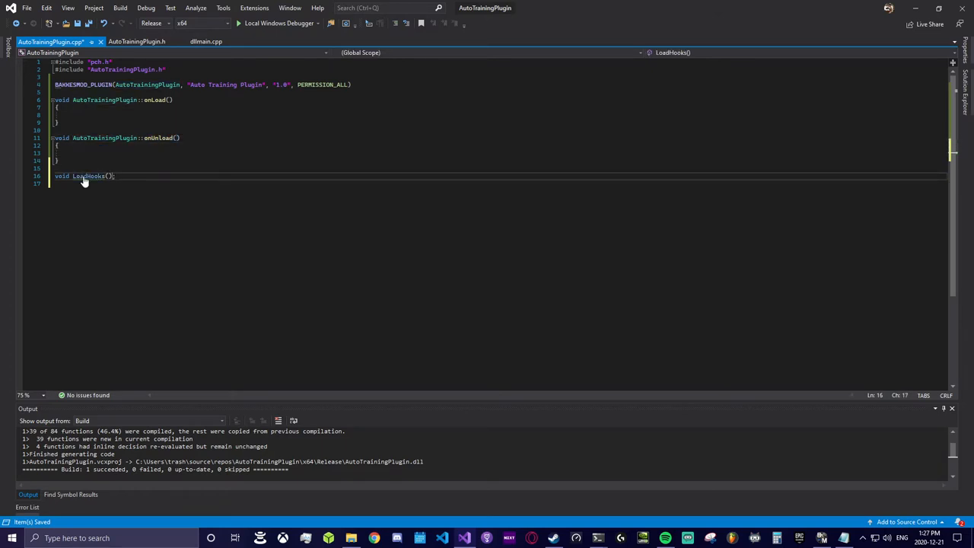
Define an empty AutoTrainingPlugin::LoadHooks() and call this->LoadHooks(); from onLoad
{"action": "type", "text": "AutoTrainingPlugin::"}
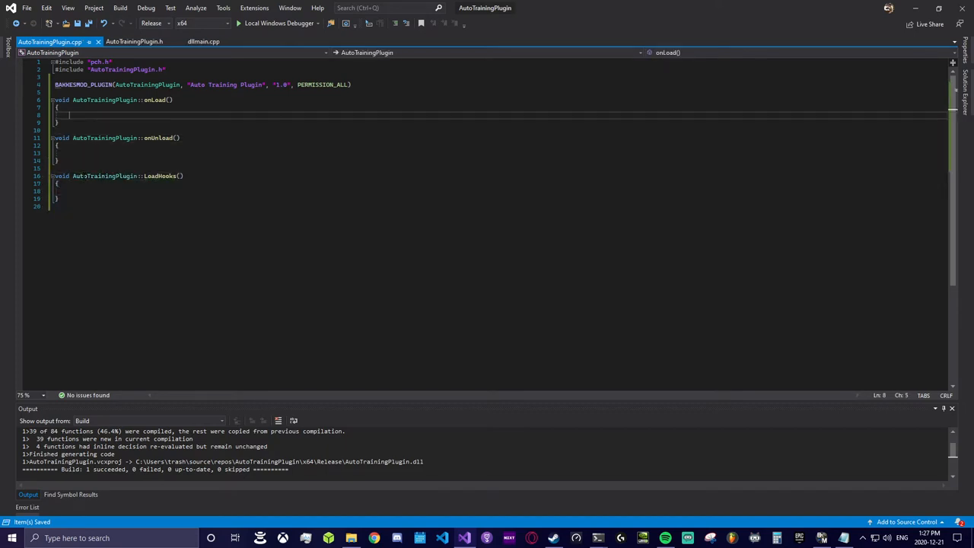
{"action": "type", "text": "this->"}
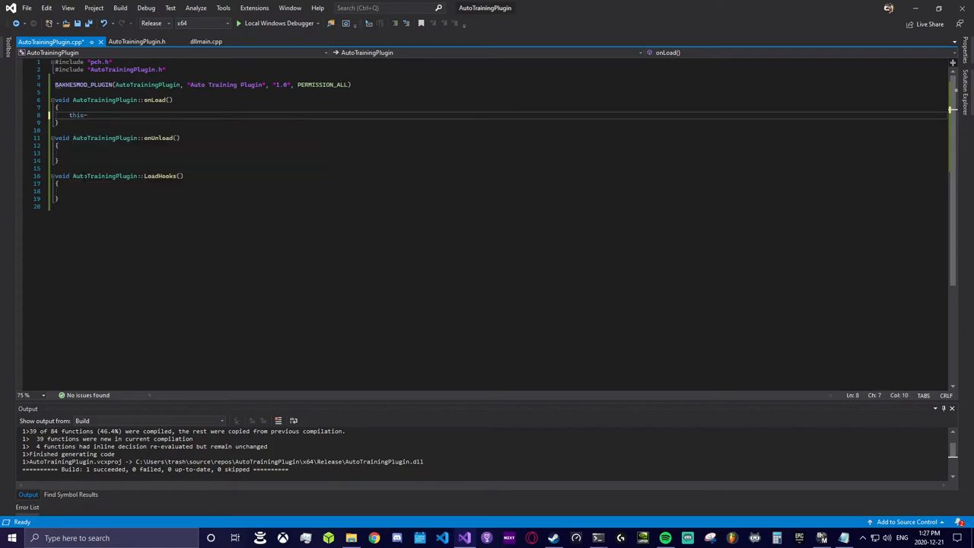
{"action": "type", "text": ">LoadHooks()"}
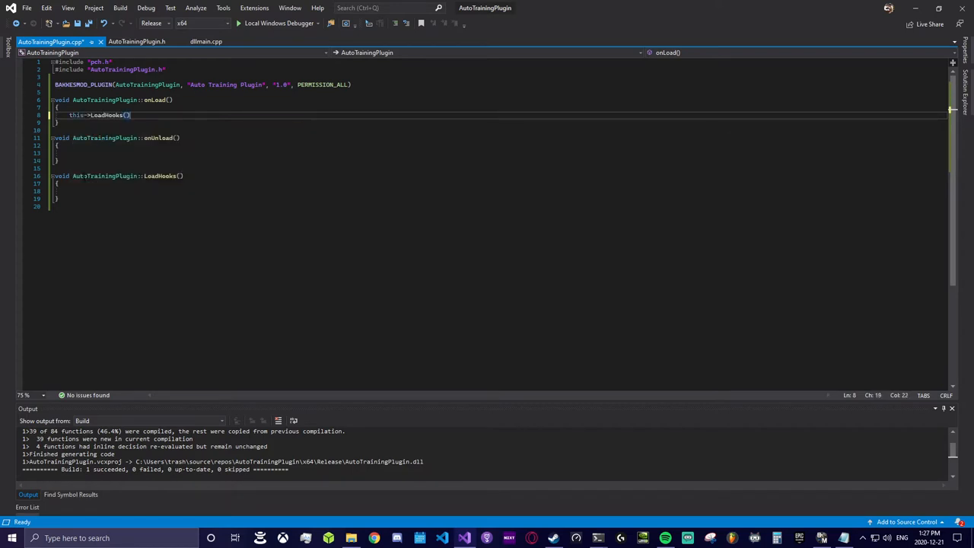
{"action": "type", "text": ";"}
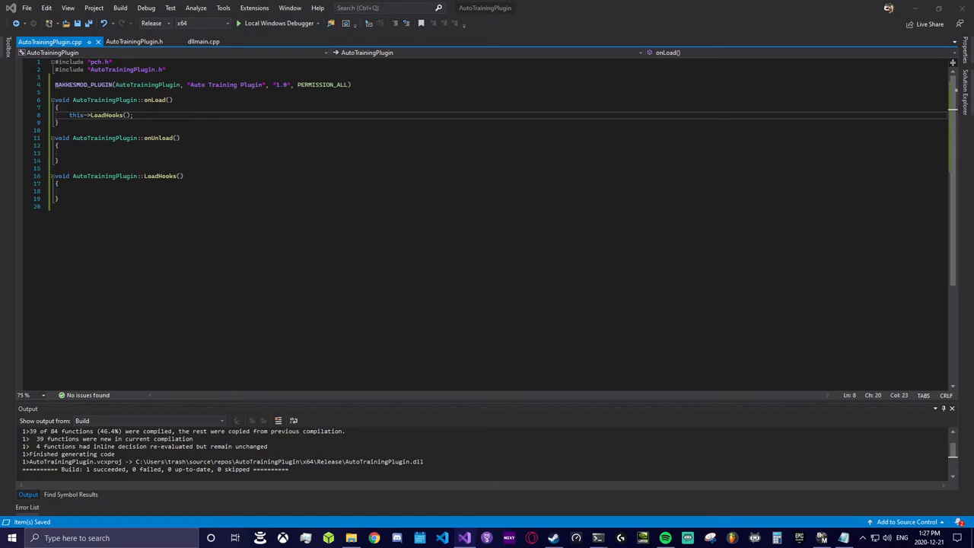
{"action": "left_click", "coordinate": [143, 41]}
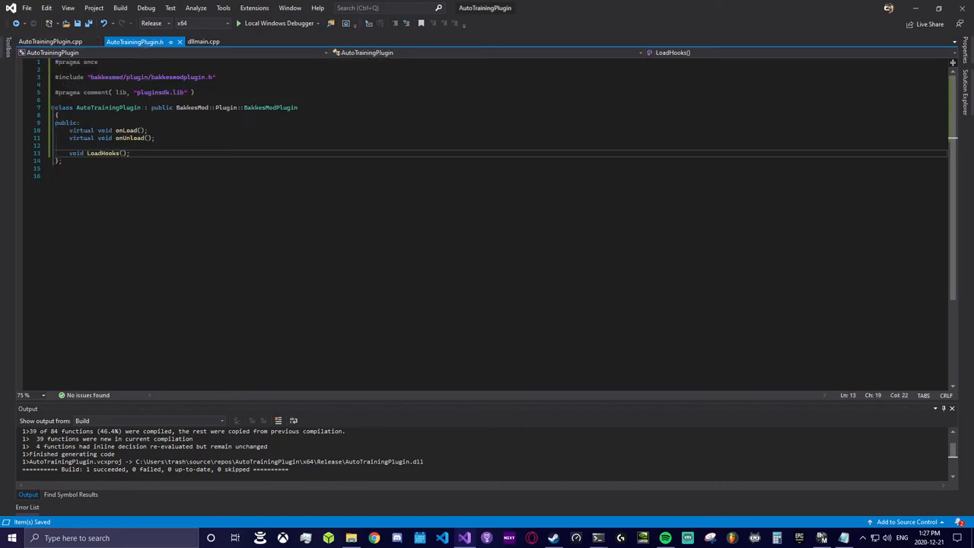
Declare private void Log(std::string msg); in the header and add its empty definition
{"action": "type", "text": "private:"}
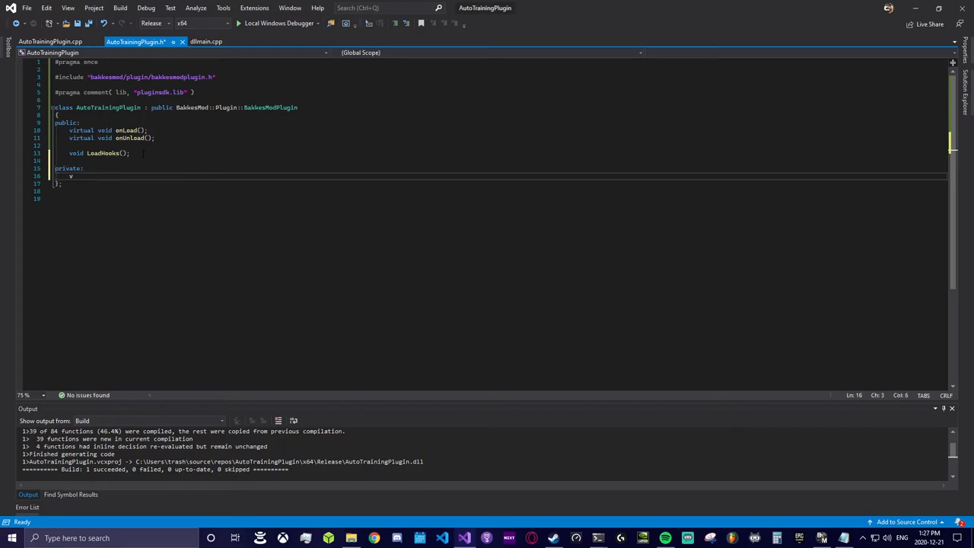
{"action": "type", "text": "void Log()"}
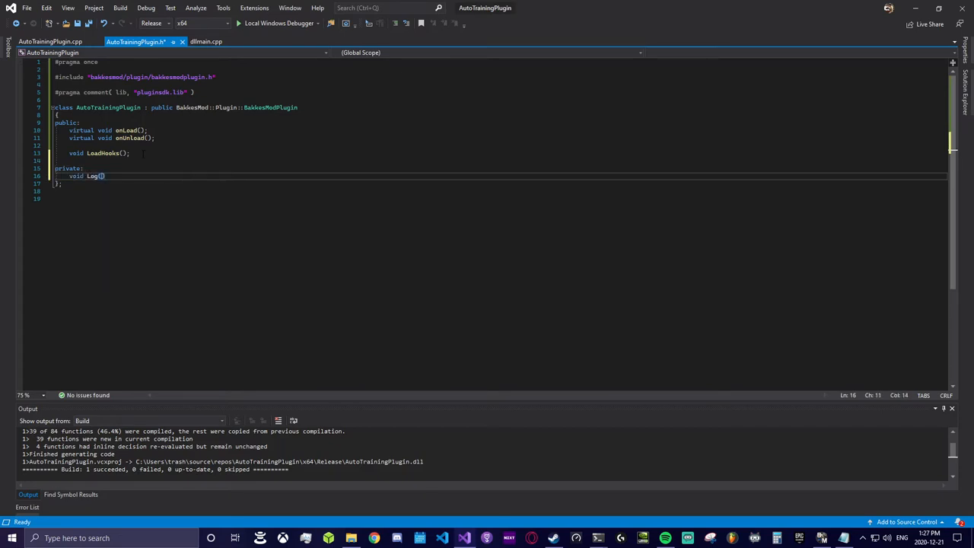
{"action": "type", "text": "std::string msg"}
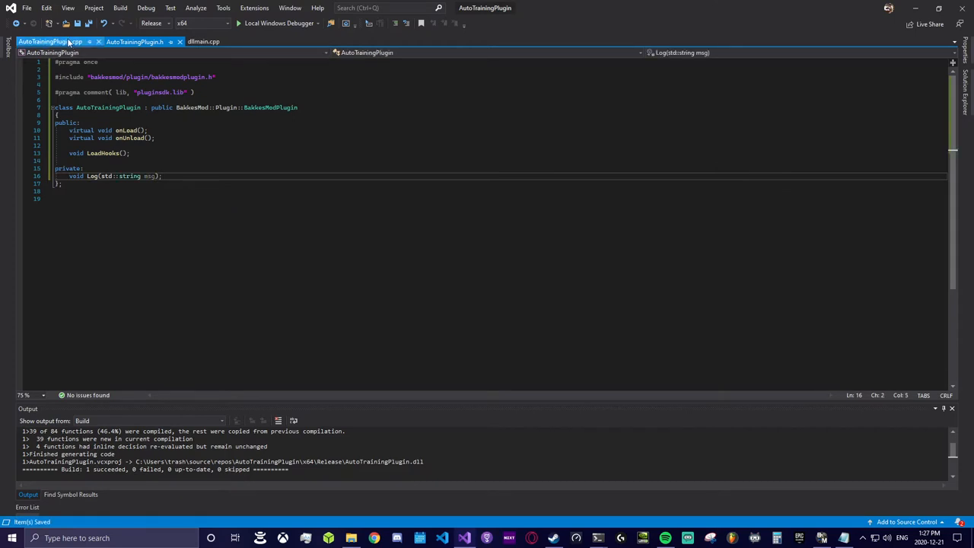
{"action": "left_click", "coordinate": [42, 39]}
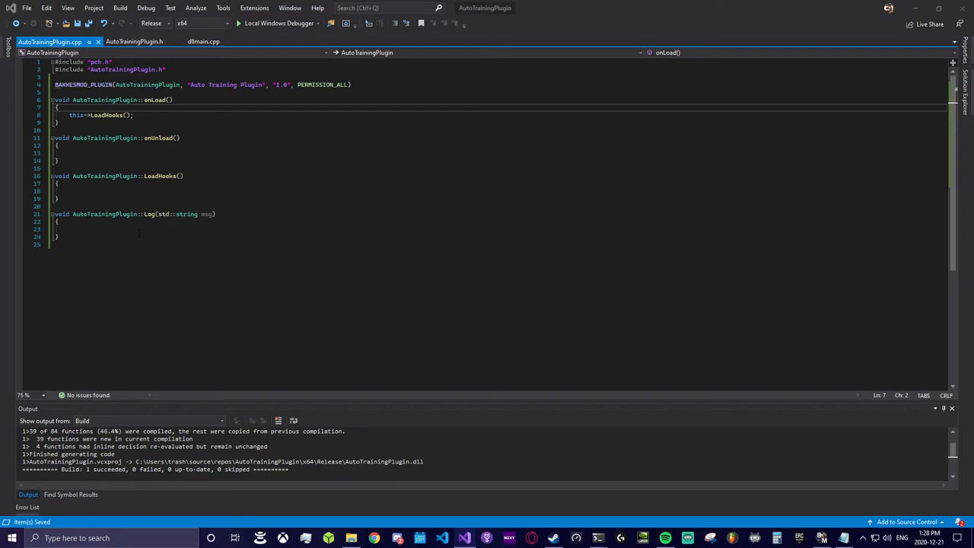
Make Log call cvarManager->log(msg), log "This is my first BakkesMod Plugin!!" in onLoad, and build
{"action": "type", "text": "cvarManager->log(msg);"}
{"action": "type", "text": "this->Log(\"\");"}
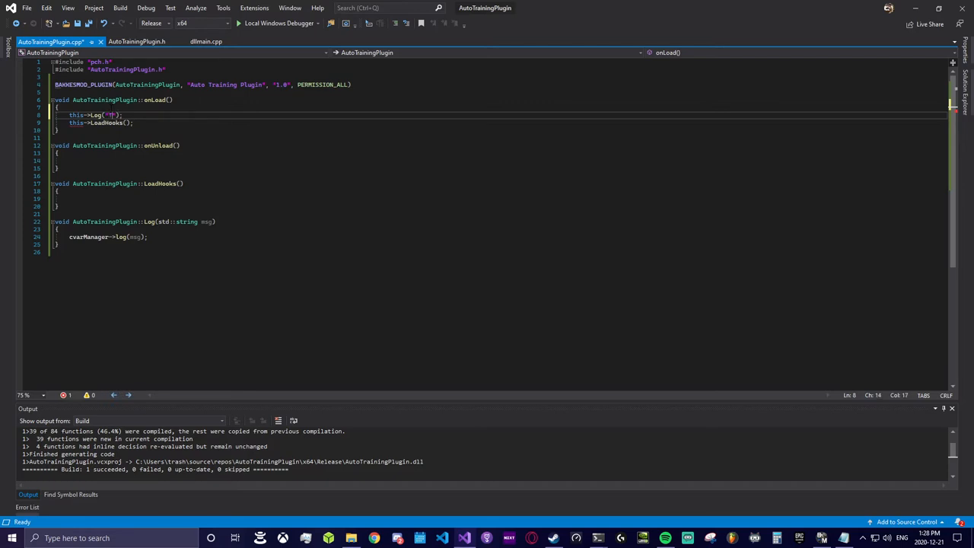
{"action": "type", "text": "This is my first BakkesMod"}
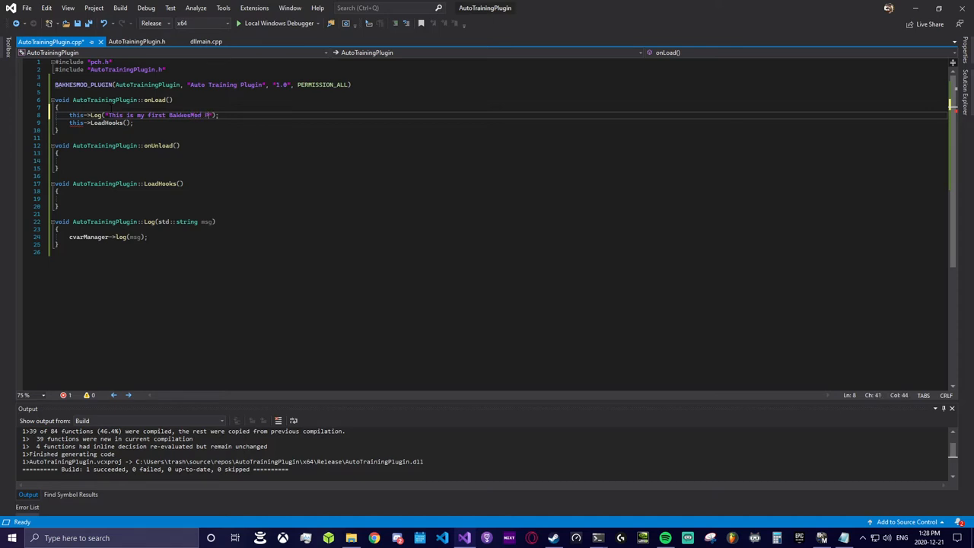
{"action": "type", "text": "Plugin!!"}
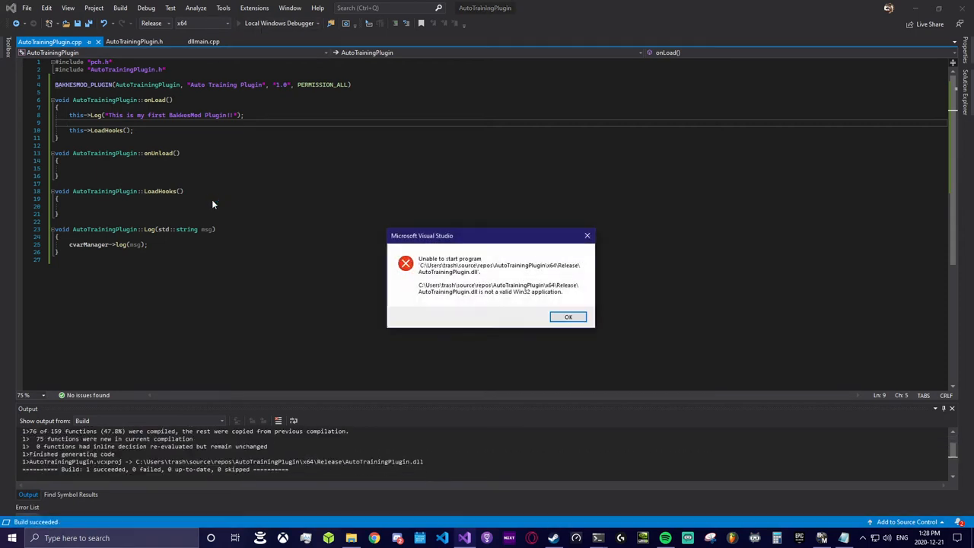
{"action": "left_click", "coordinate": [567, 316]}
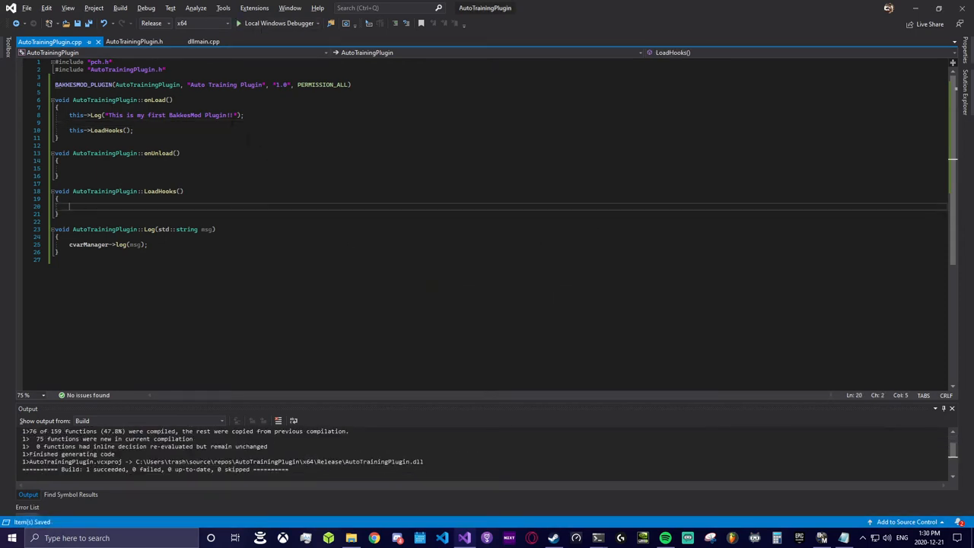
Declare void GameEndedEvent(std::string name); and add an empty AutoTrainingPlugin::GameEndedEvent definition
{"action": "left_click", "coordinate": [141, 41]}
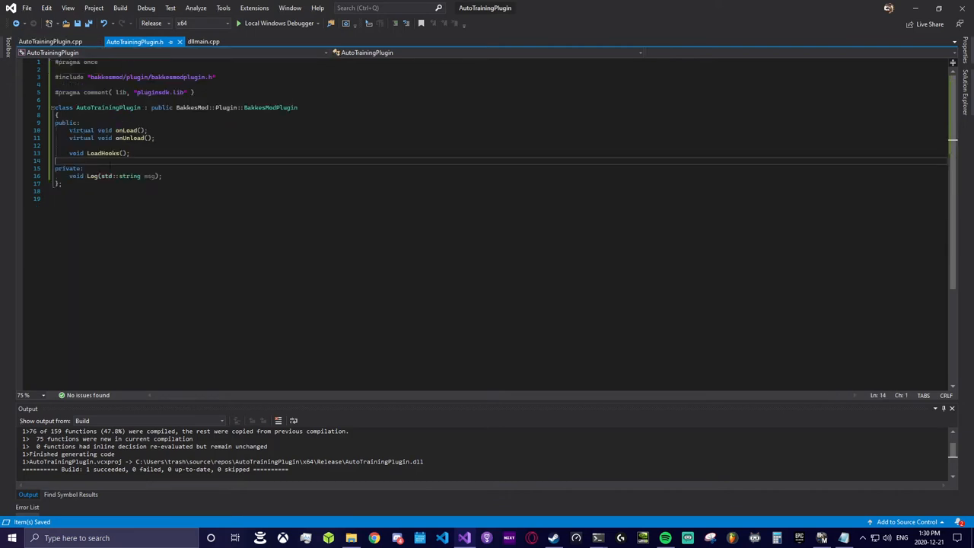
{"action": "type", "text": "void GameEndedEvent(std::string name);"}
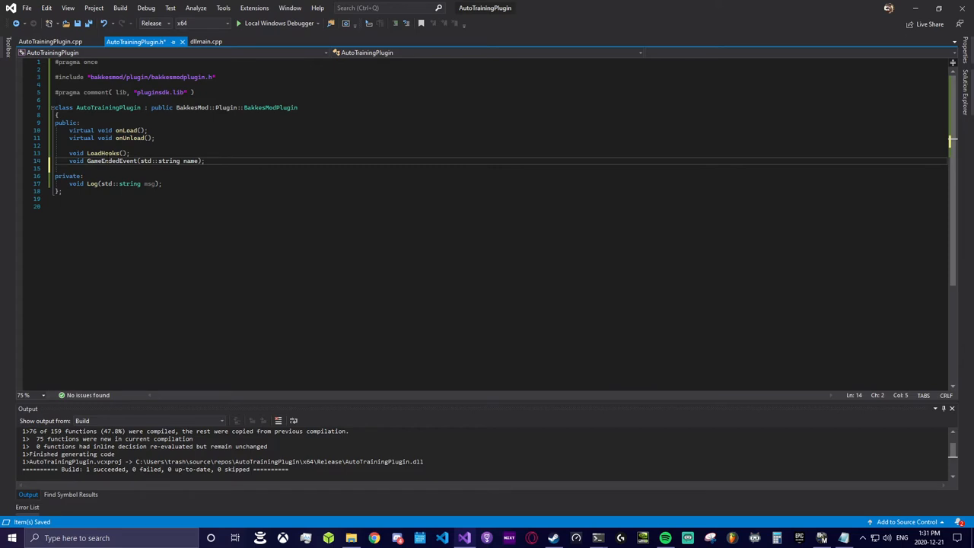
{"action": "left_click", "coordinate": [53, 41]}
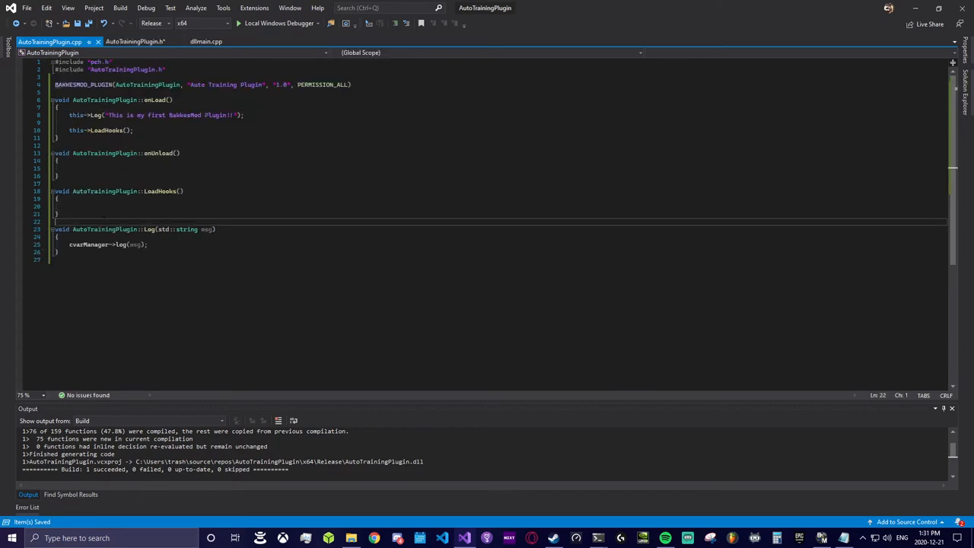
{"action": "type", "text": "void GameEndedEvent(std::string name);"}
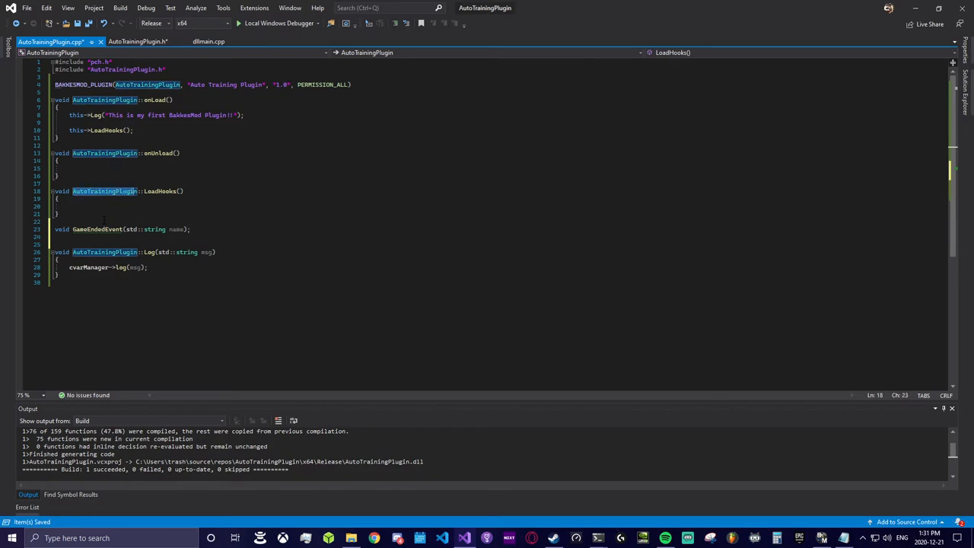
{"action": "left_click", "coordinate": [133, 229]}
{"action": "type", "text": "AutoTrainingPlugin::"}
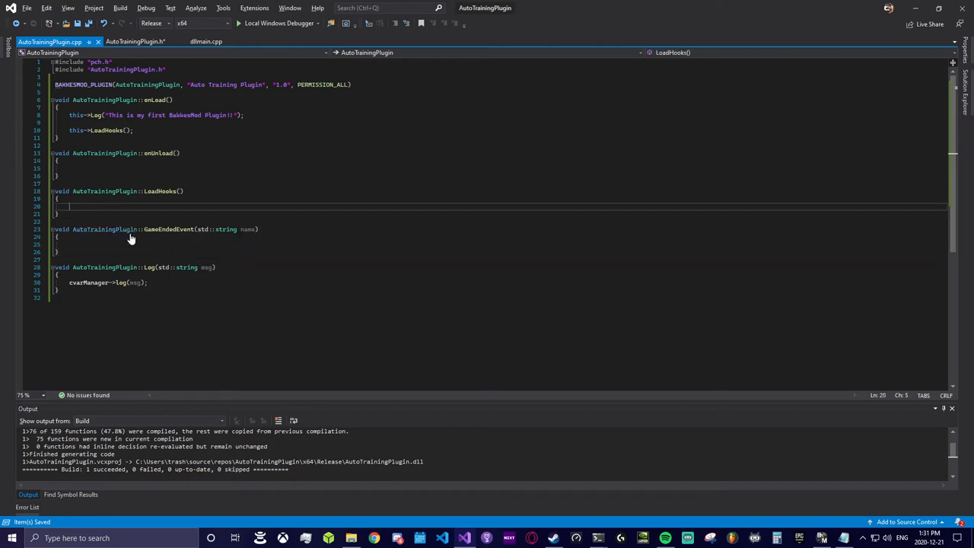
Hook EventMatchEnded and HandleMatchEnded to GameEndedEvent with gameWrapper->HookEvent in LoadHooks
{"action": "type", "text": "gameWrapper->HookEventWithCaller<ServerWrapper>(\"Function GameEvent_Soccar_TA.EventMatchEnded\", std::bind(&AutoTrainingPlugin::GameEndedEvent, this, std::placeholders::_1));"}
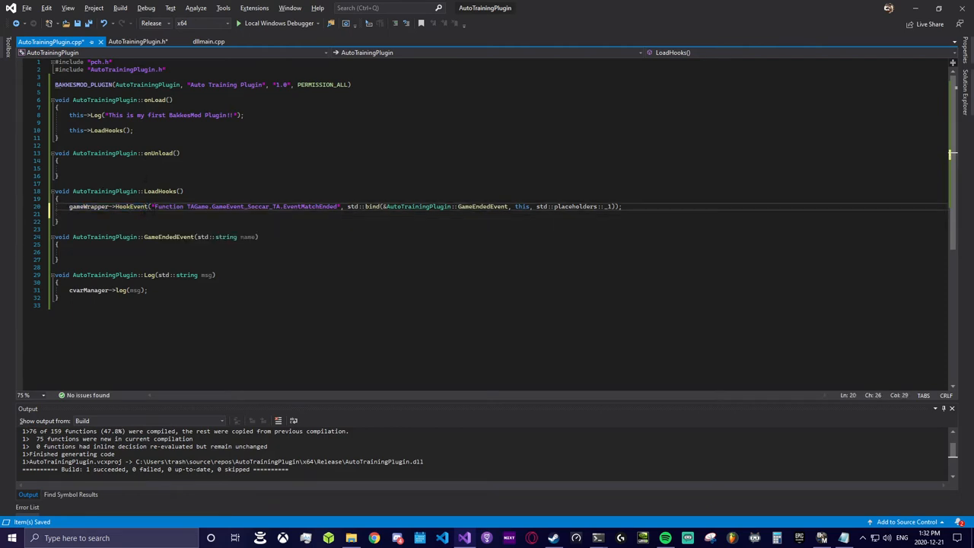
{"action": "left_click_drag", "start_coordinate": [156, 206], "coordinate": [339, 206]}
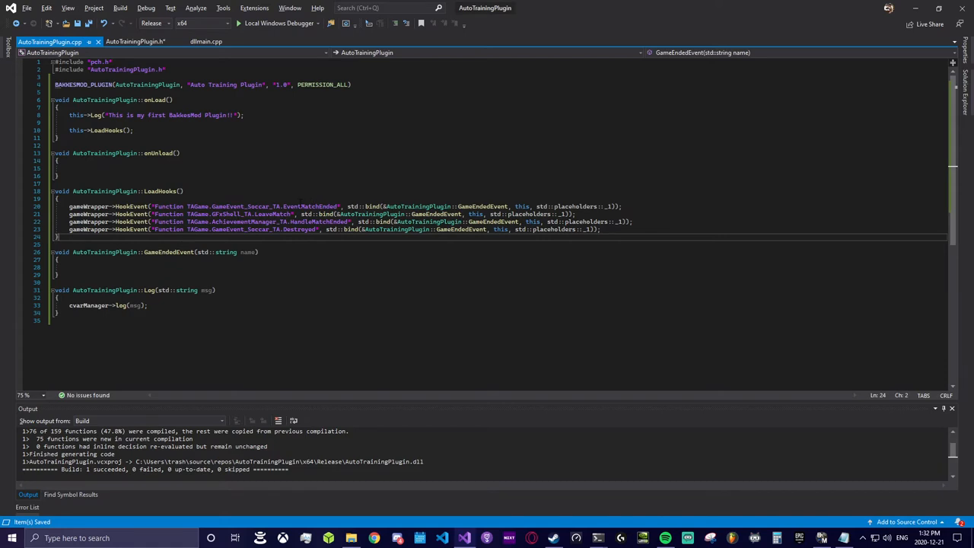
{"action": "double_click", "coordinate": [274, 214]}
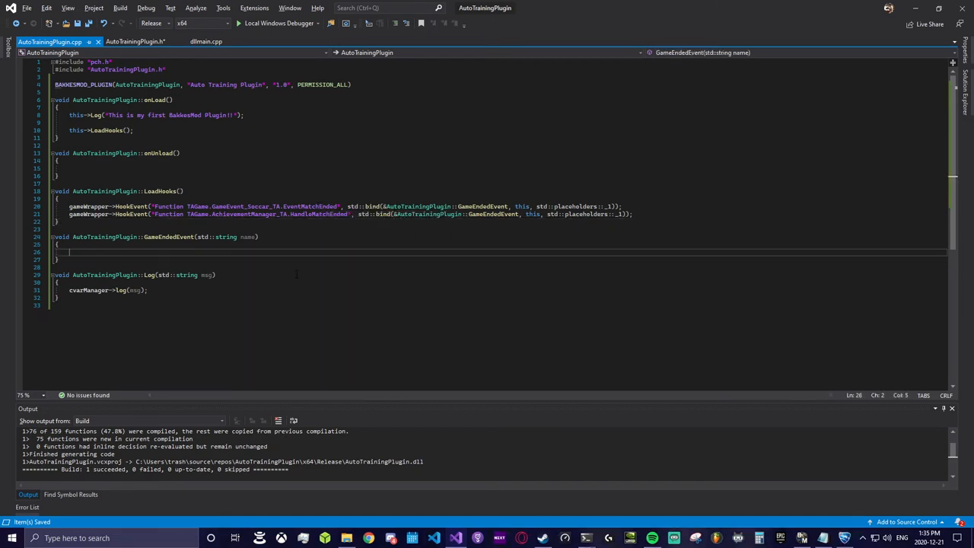
Run cvarManager->executeCommand("load_freeplay") in GameEndedEvent and rebuild the plugin
{"action": "type", "text": "cvarManager->executeCommand(\"load_freeplay\");"}
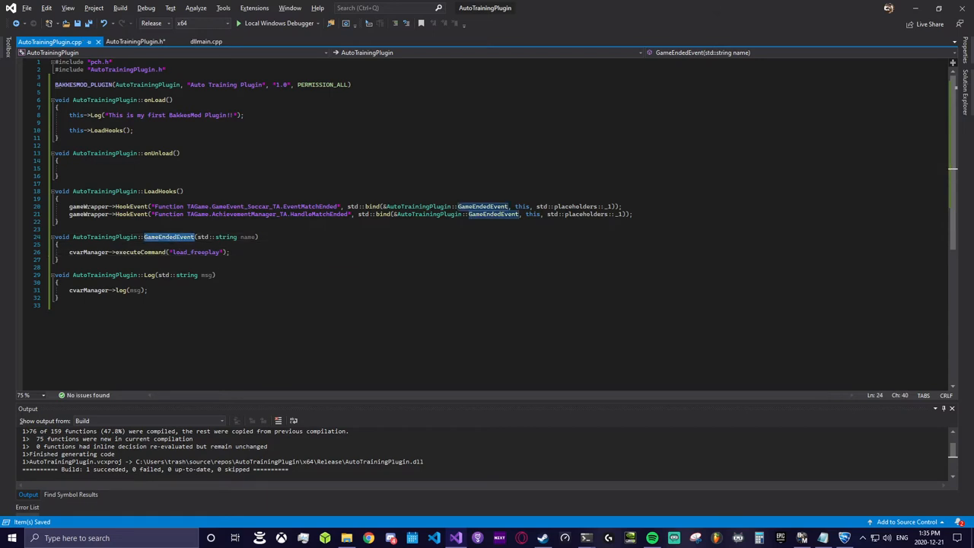
{"action": "double_click", "coordinate": [310, 206]}
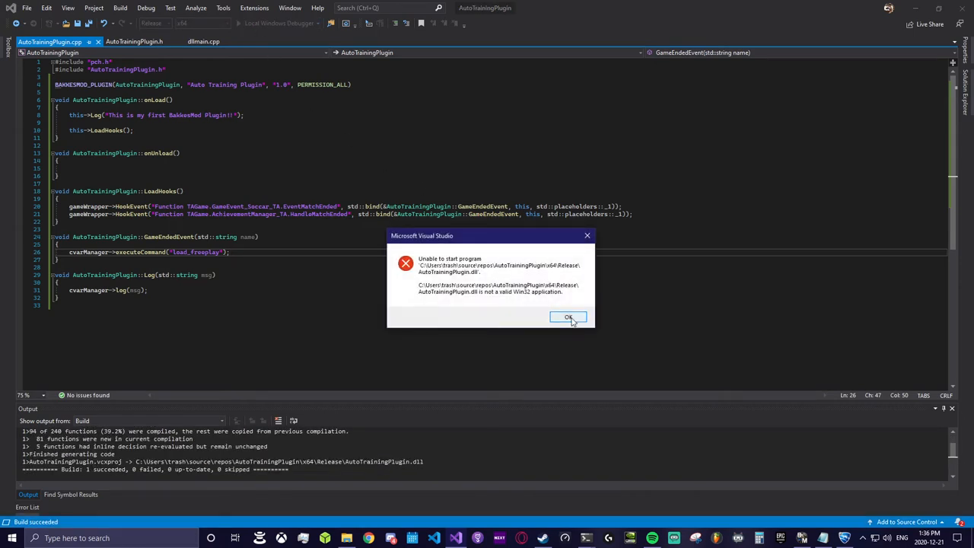
{"action": "left_click", "coordinate": [569, 317]}
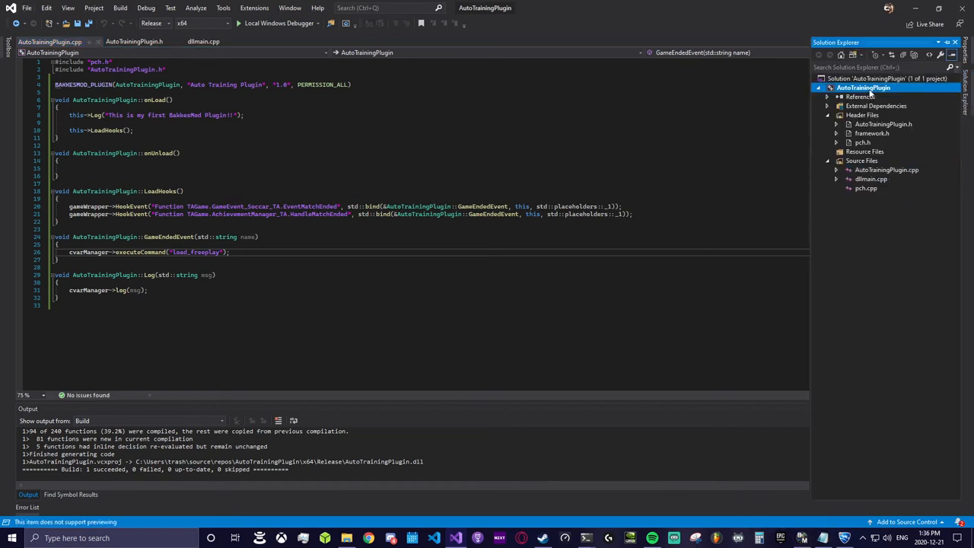
Locate AutoTrainingPlugin.dll in x64\Release and open the bakkesmod folder in File Explorer
{"action": "right_click", "coordinate": [864, 87]}
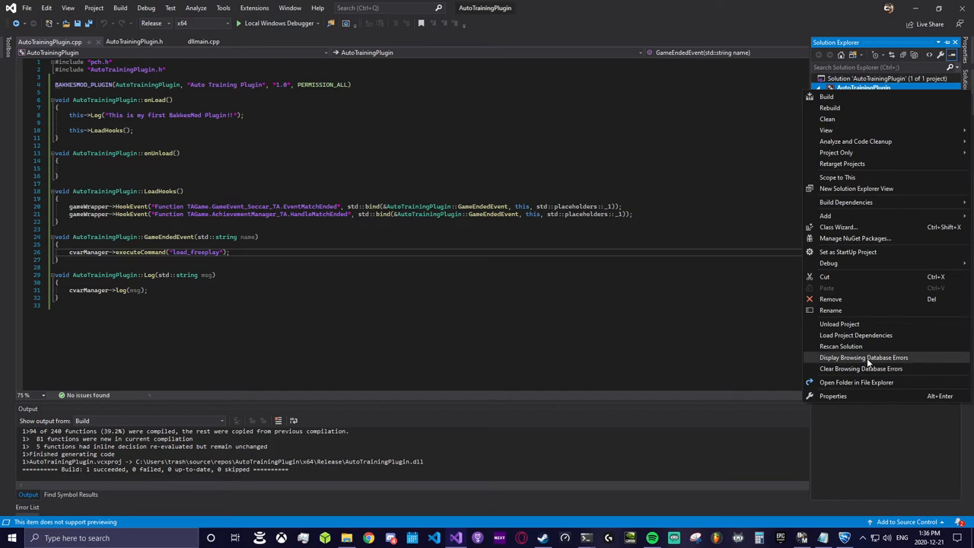
{"action": "mouse_move", "coordinate": [856, 381]}
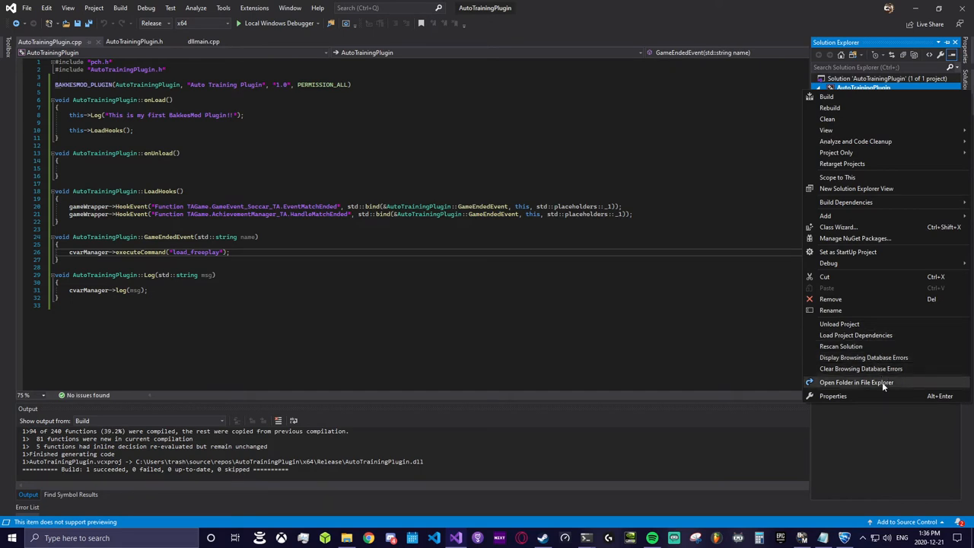
{"action": "left_click", "coordinate": [857, 382]}
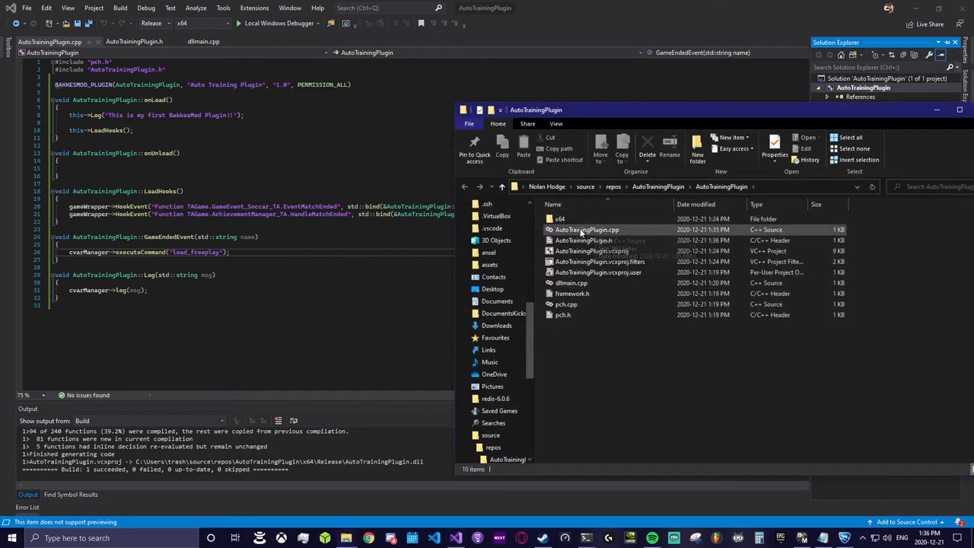
{"action": "left_click", "coordinate": [584, 229]}
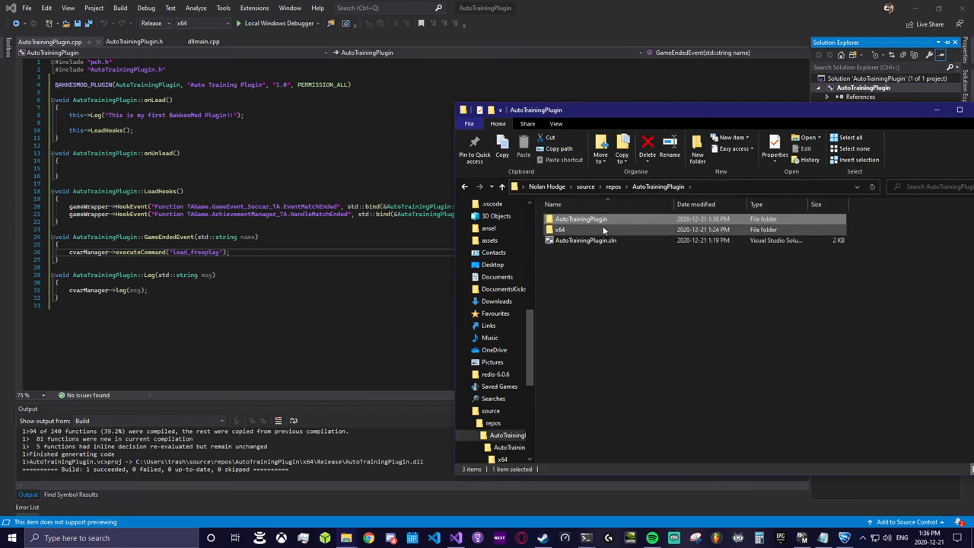
{"action": "double_click", "coordinate": [561, 230]}
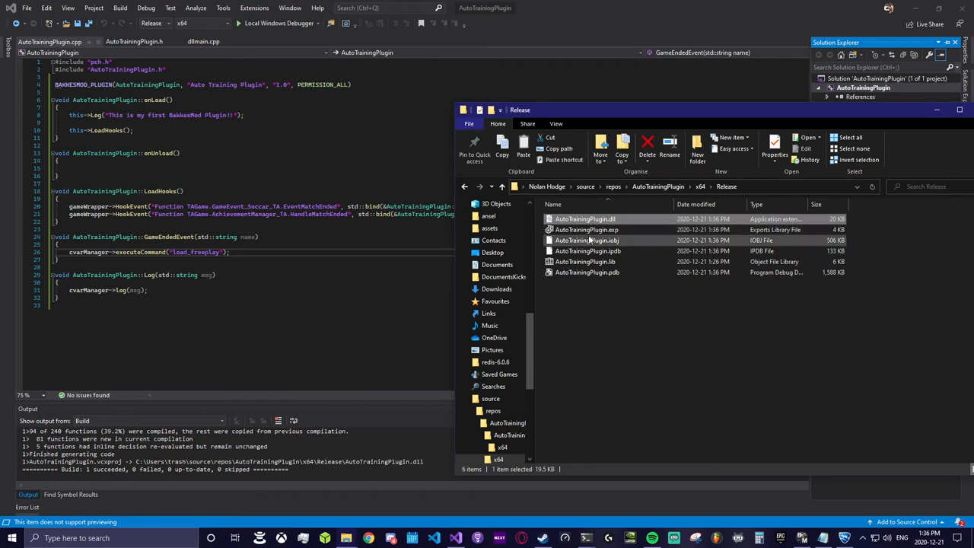
{"action": "left_click", "coordinate": [801, 534]}
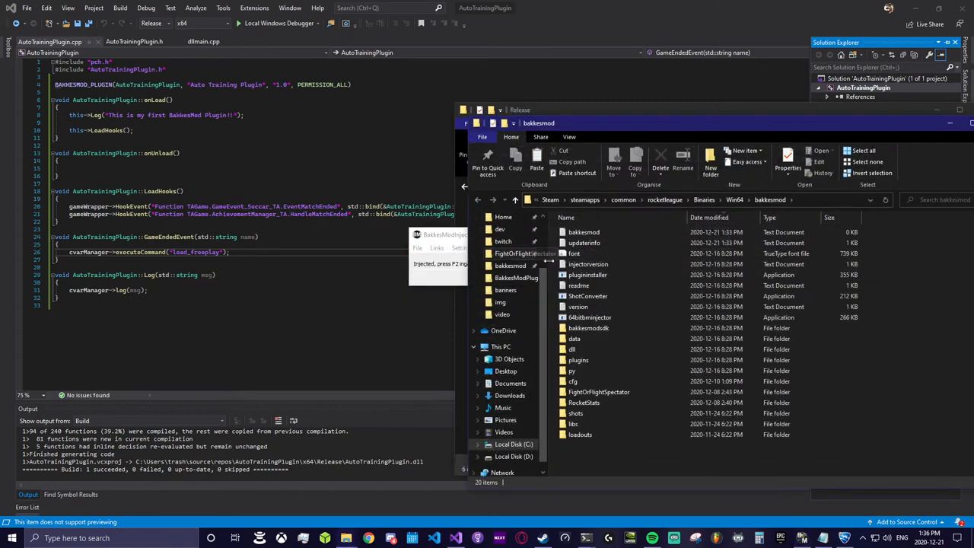
{"action": "double_click", "coordinate": [577, 359]}
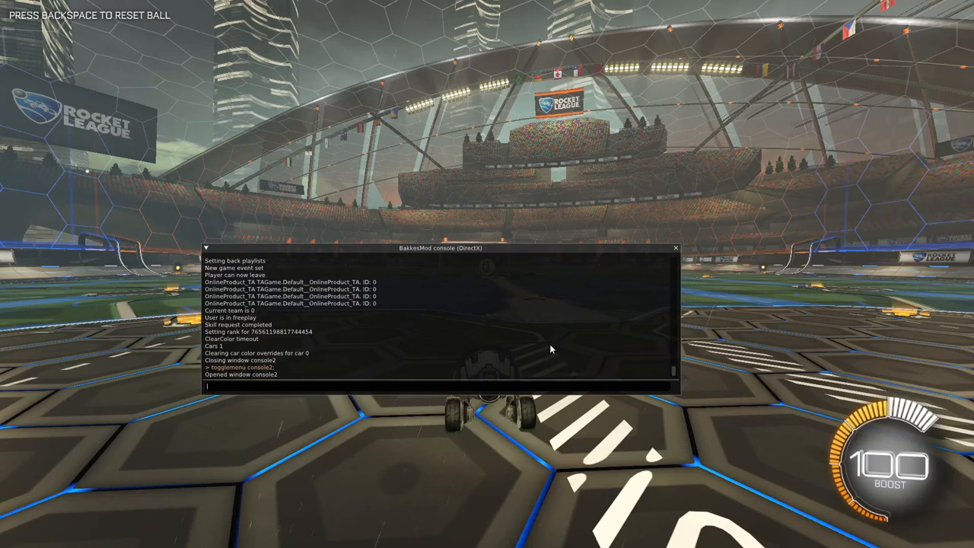
Load the plugin with 'plugin load autotrainingplugin' in the BakkesMod console
{"action": "type", "text": "plugin load"}
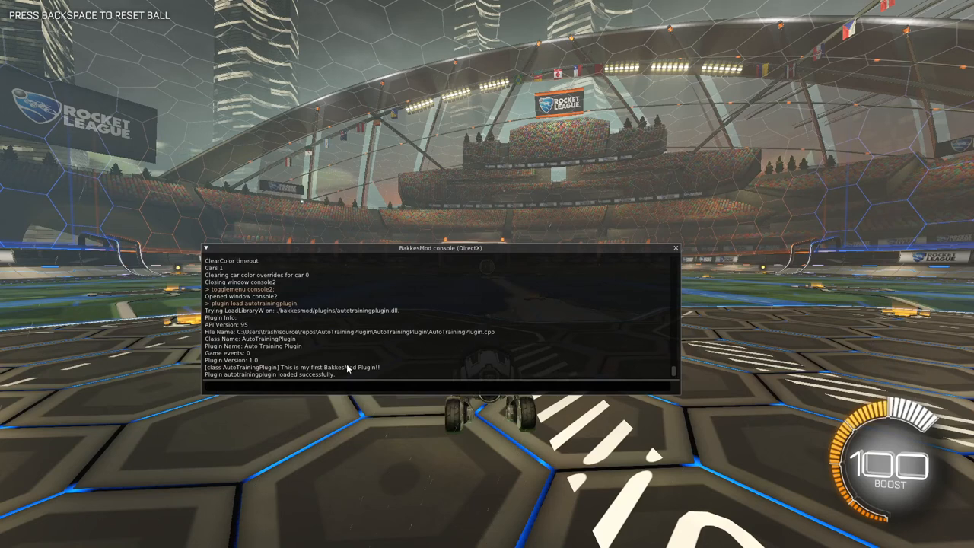
{"action": "mouse_move", "coordinate": [390, 374]}
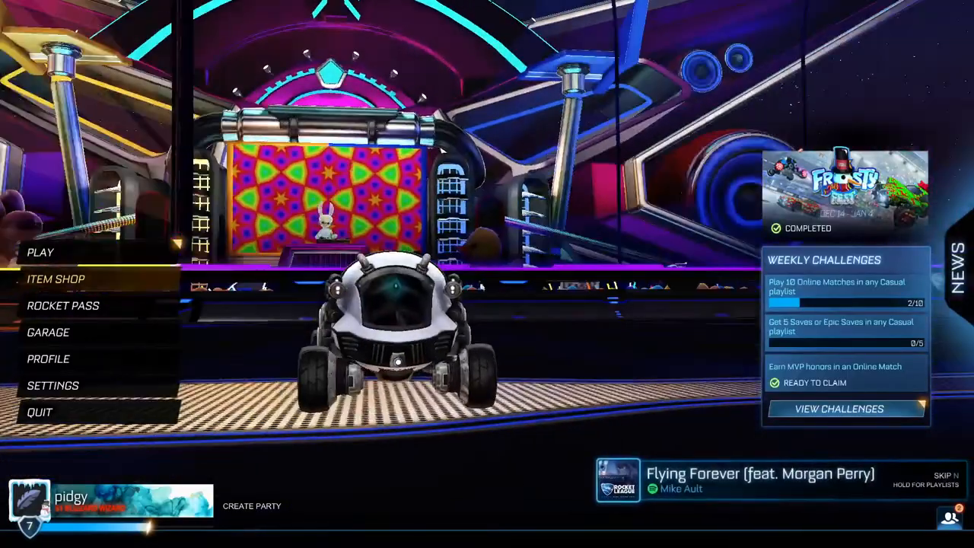
Create a 1v1 no-bots private Soccar match on Mannfield from Custom Games
{"action": "left_click", "coordinate": [41, 252]}
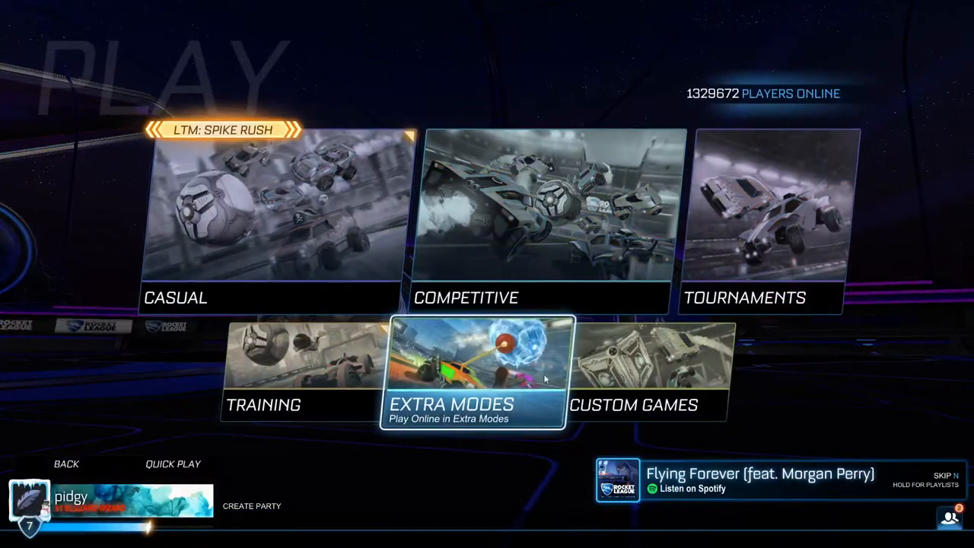
{"action": "left_click", "coordinate": [653, 376]}
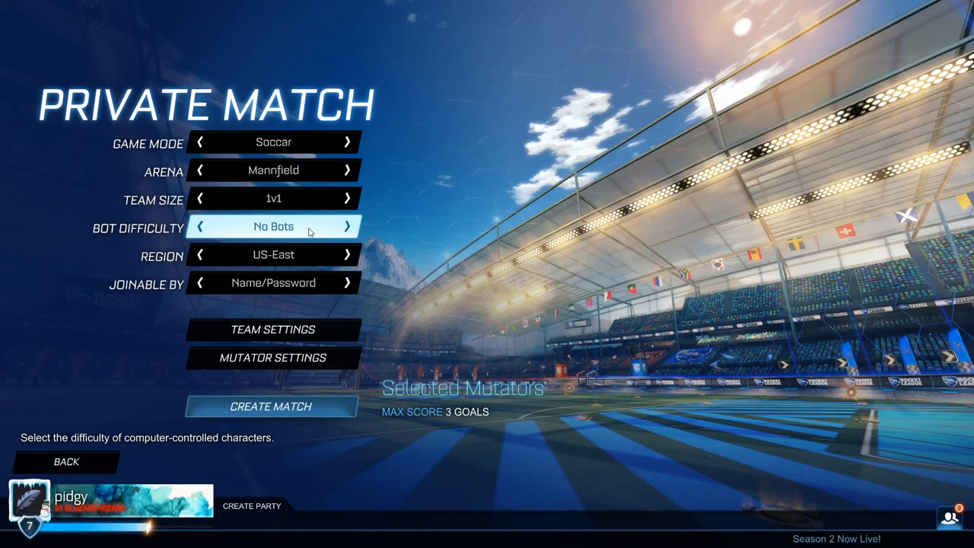
{"action": "left_click", "coordinate": [272, 358]}
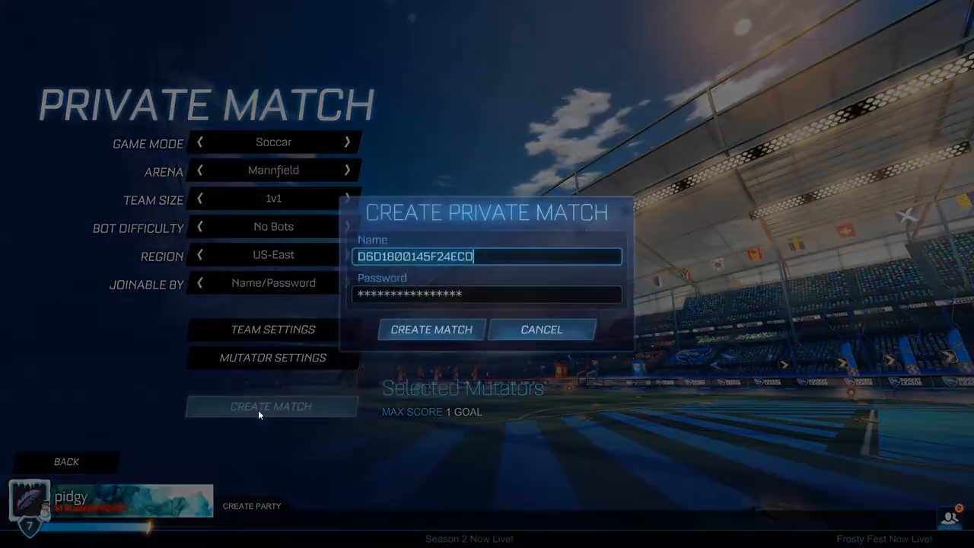
{"action": "left_click", "coordinate": [430, 330]}
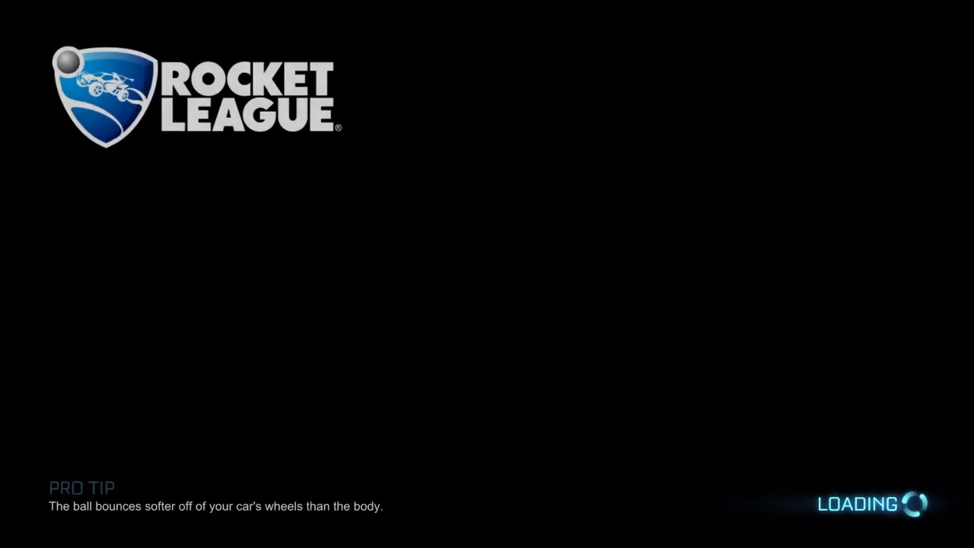